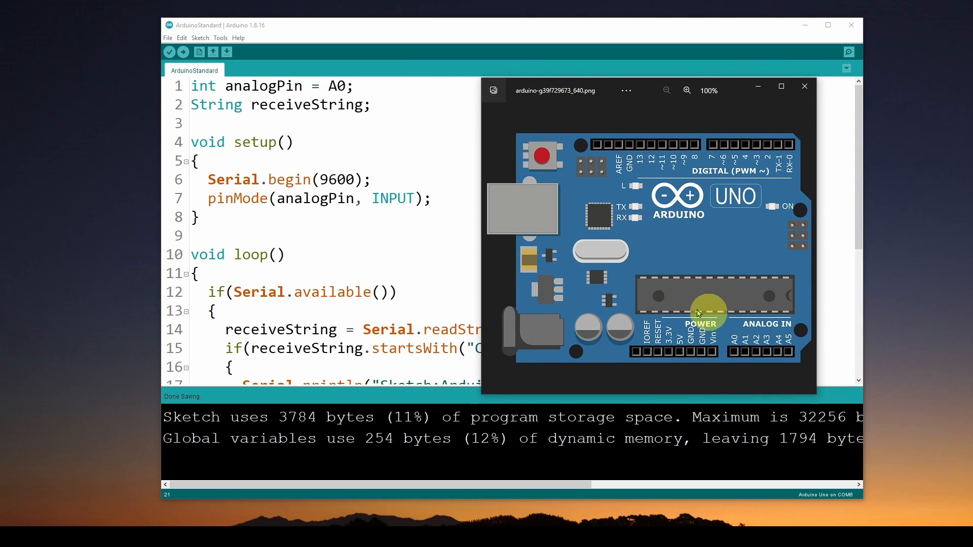
pyautogui.moveTo(644, 191)
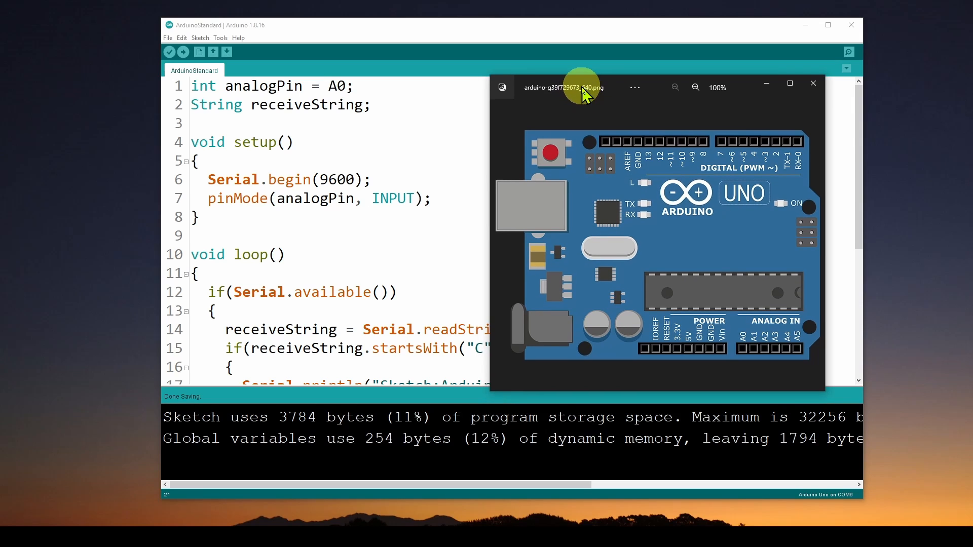
pyautogui.moveTo(588, 105)
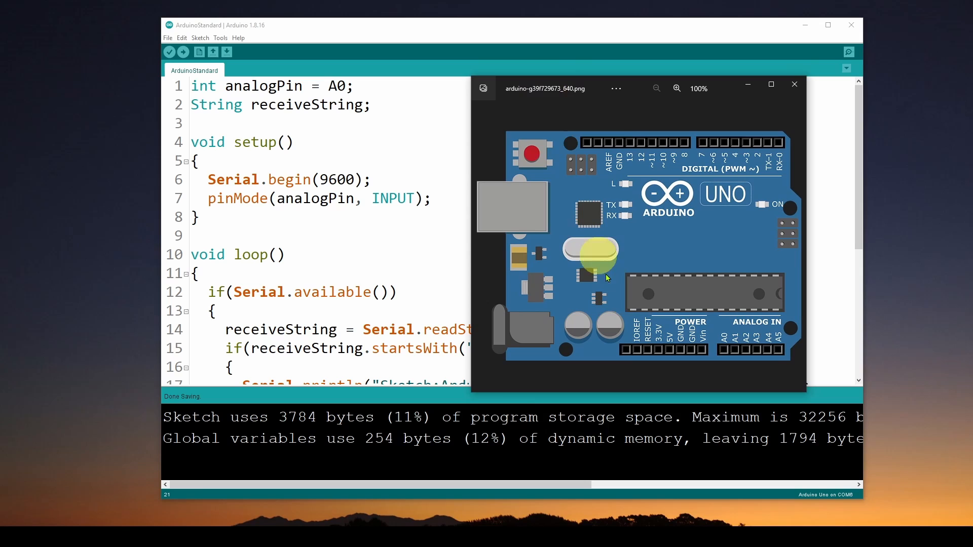
pyautogui.moveTo(663, 273)
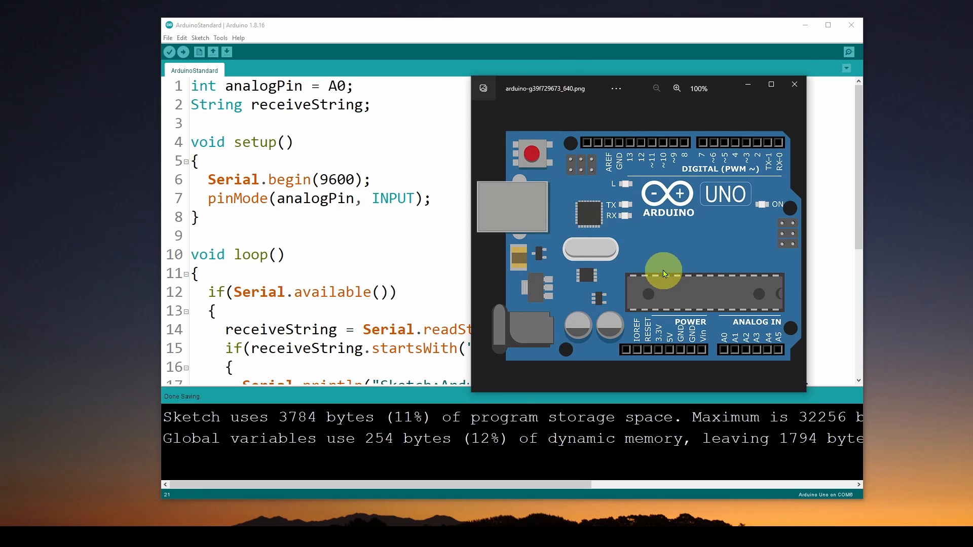
pyautogui.moveTo(657, 239)
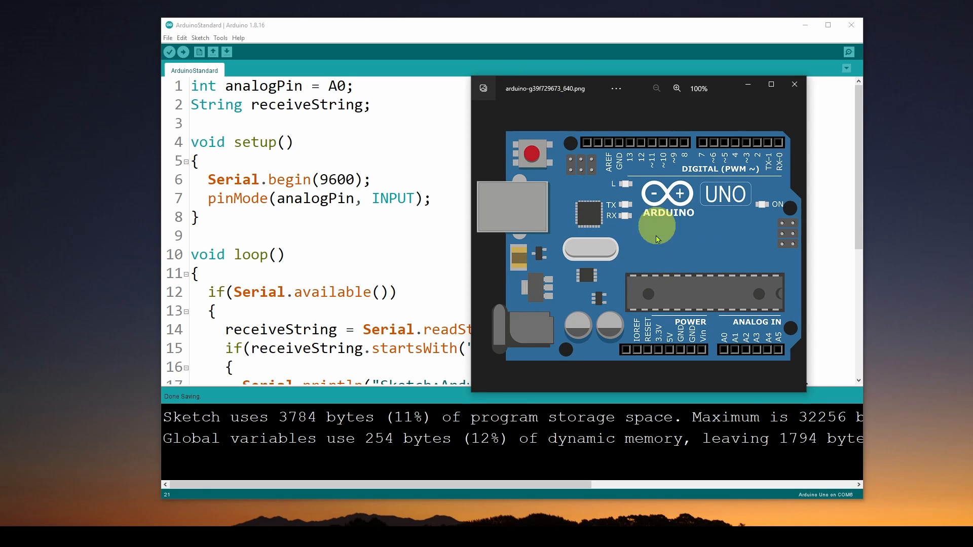
pyautogui.moveTo(673, 292)
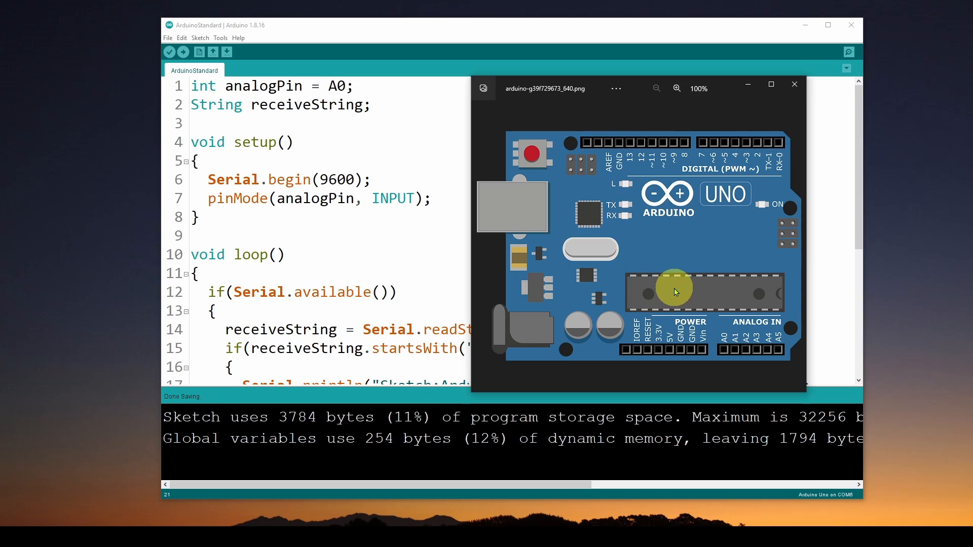
pyautogui.moveTo(669, 245)
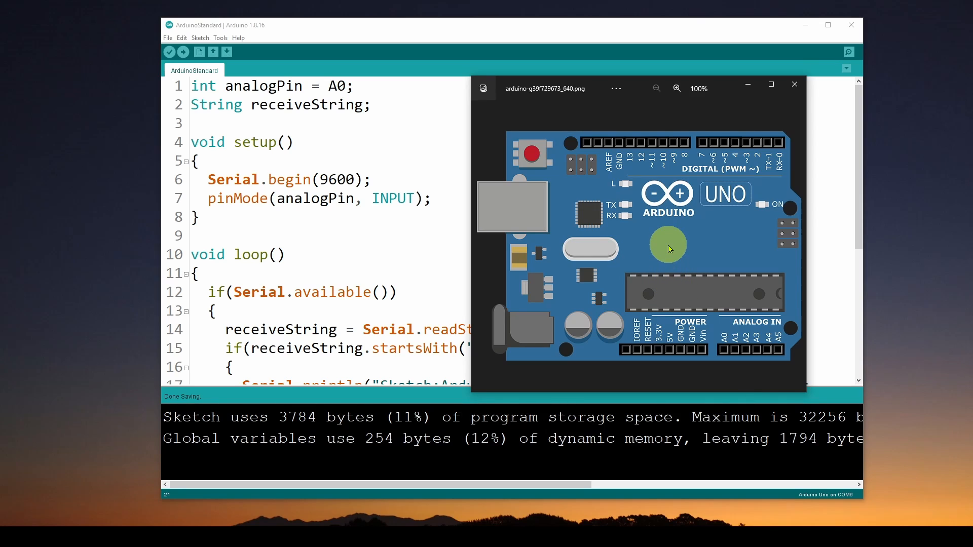
pyautogui.moveTo(669, 280)
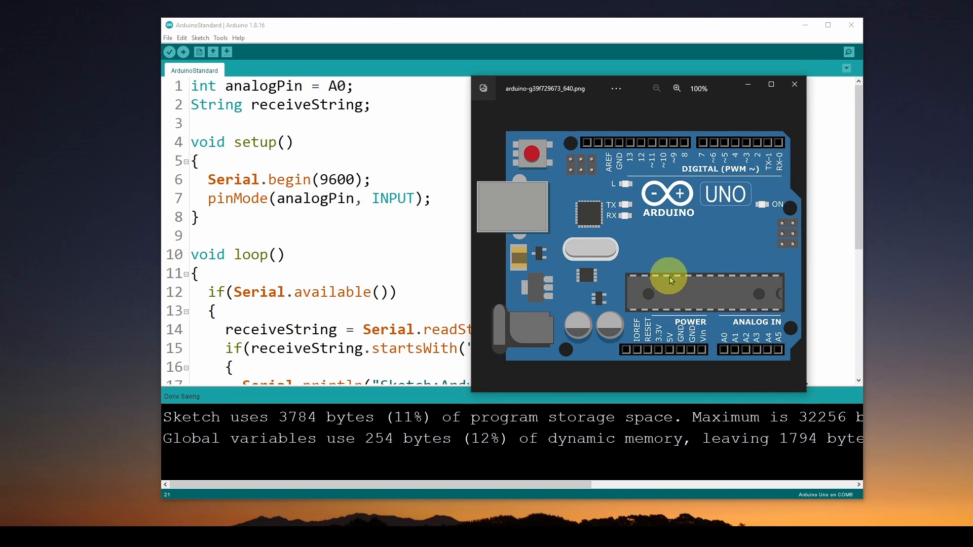
pyautogui.moveTo(646, 265)
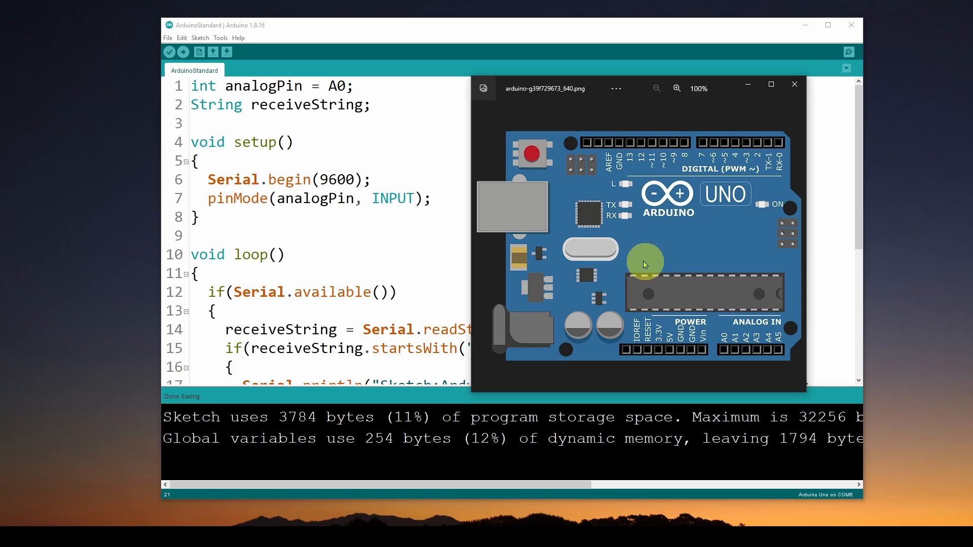
pyautogui.moveTo(655, 173)
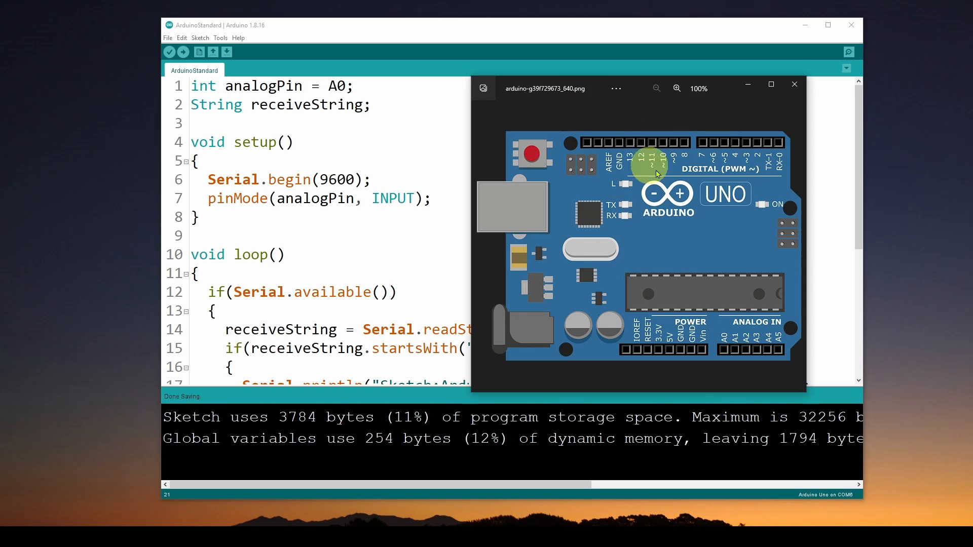
pyautogui.moveTo(617, 209)
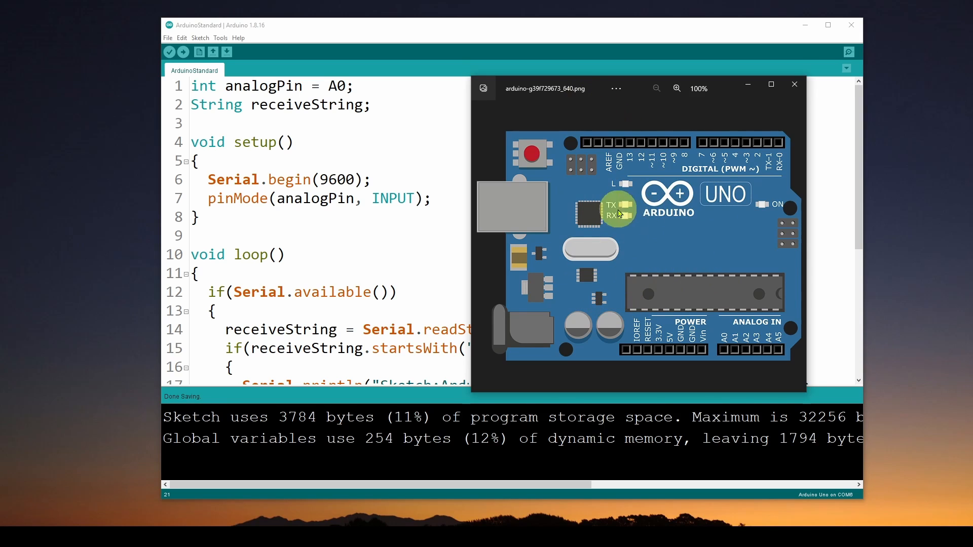
pyautogui.moveTo(643, 251)
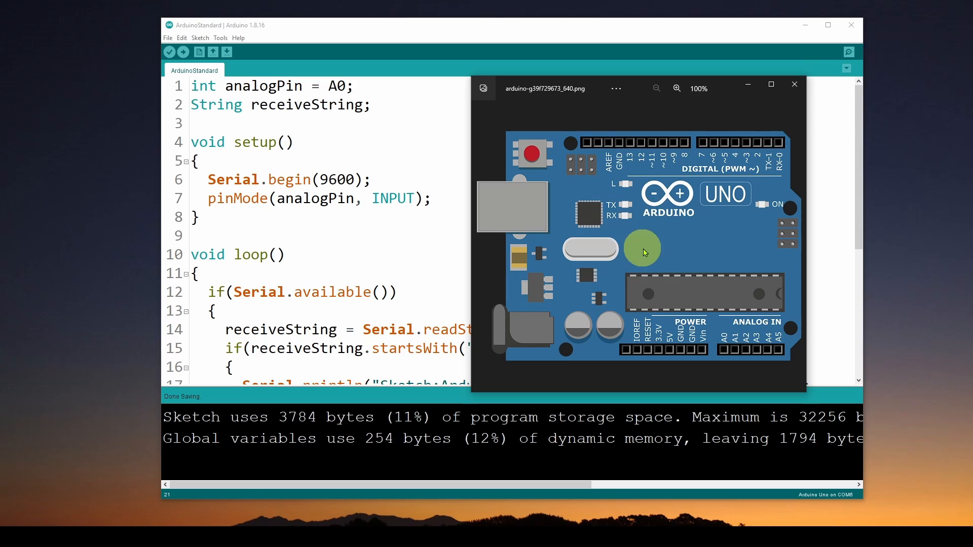
pyautogui.moveTo(560, 217)
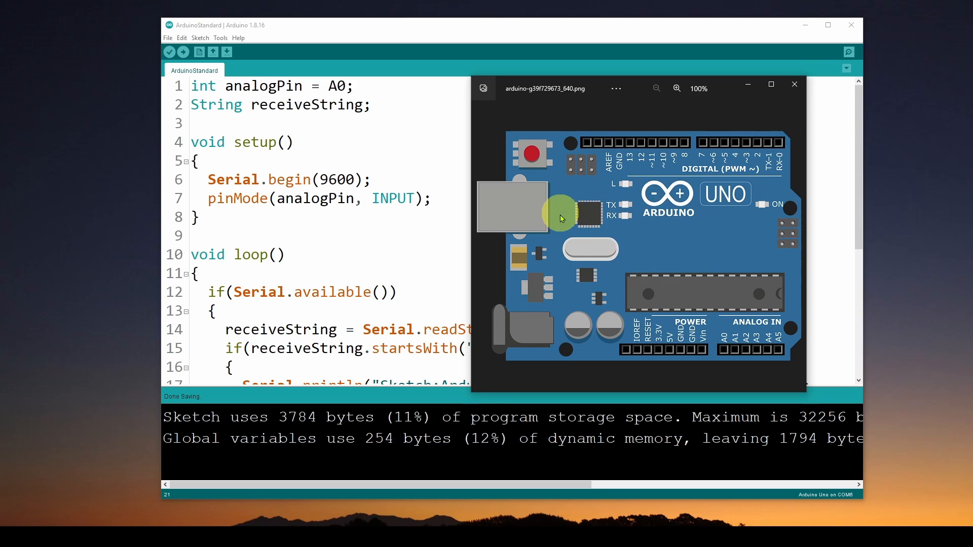
pyautogui.moveTo(618, 176)
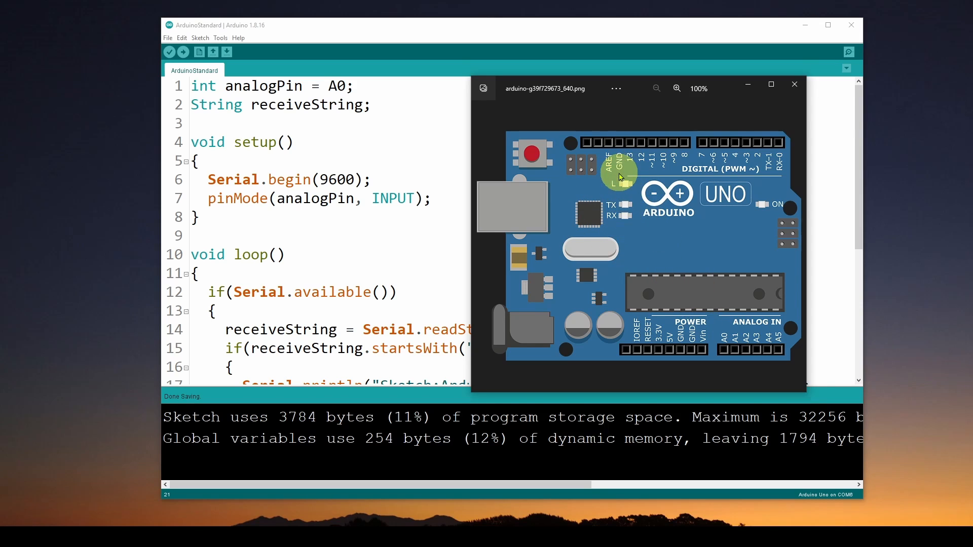
pyautogui.moveTo(649, 199)
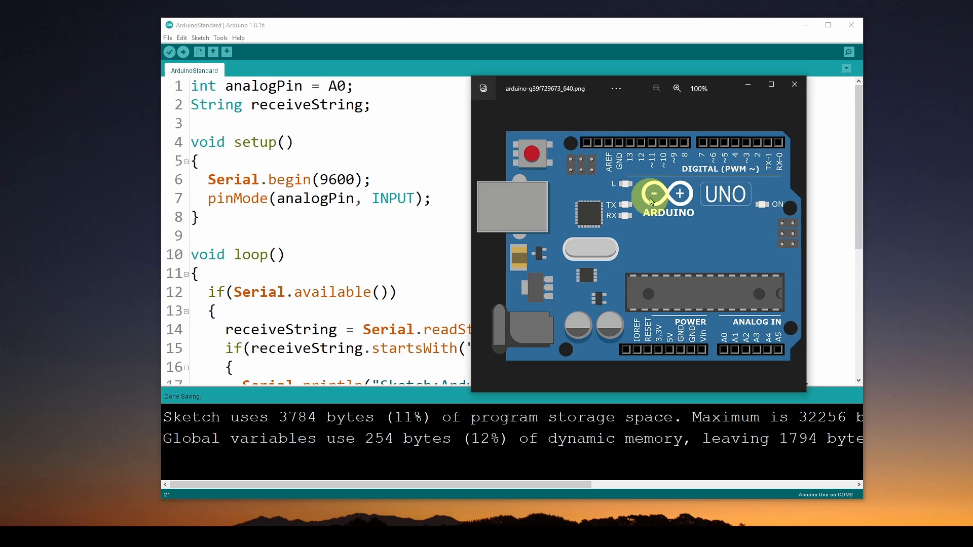
pyautogui.moveTo(660, 215)
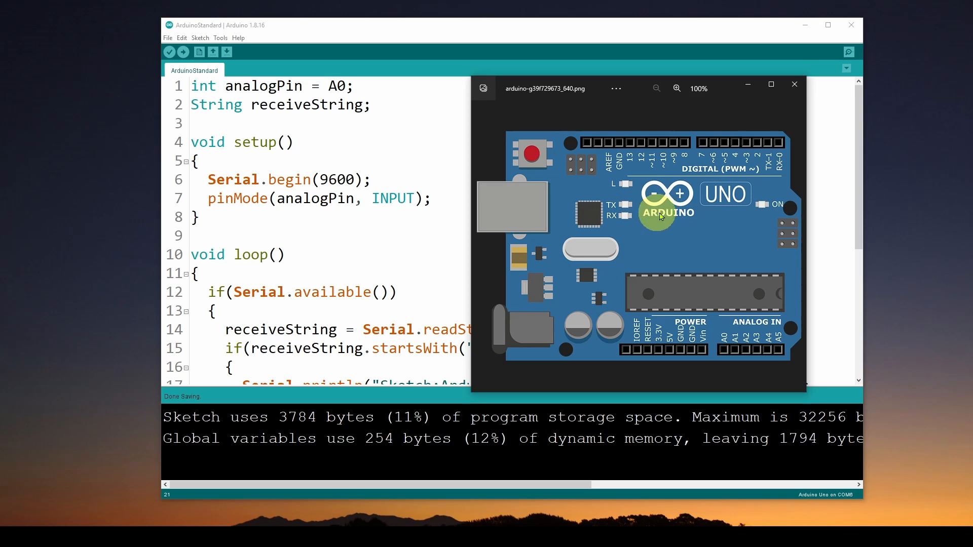
pyautogui.moveTo(669, 213)
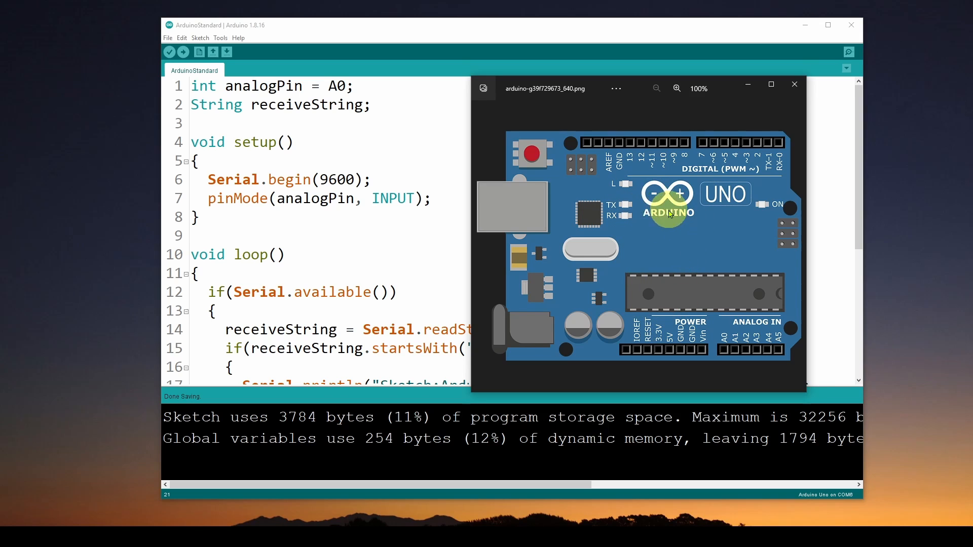
pyautogui.moveTo(646, 219)
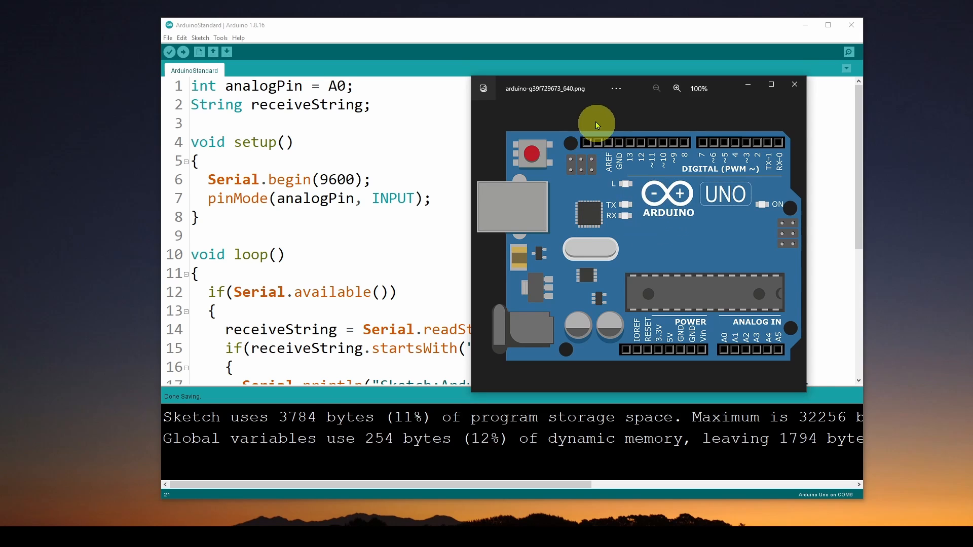
# - Bring the ArduinoStandard sketch back to the front in Arduino IDE
pyautogui.click(794, 84)
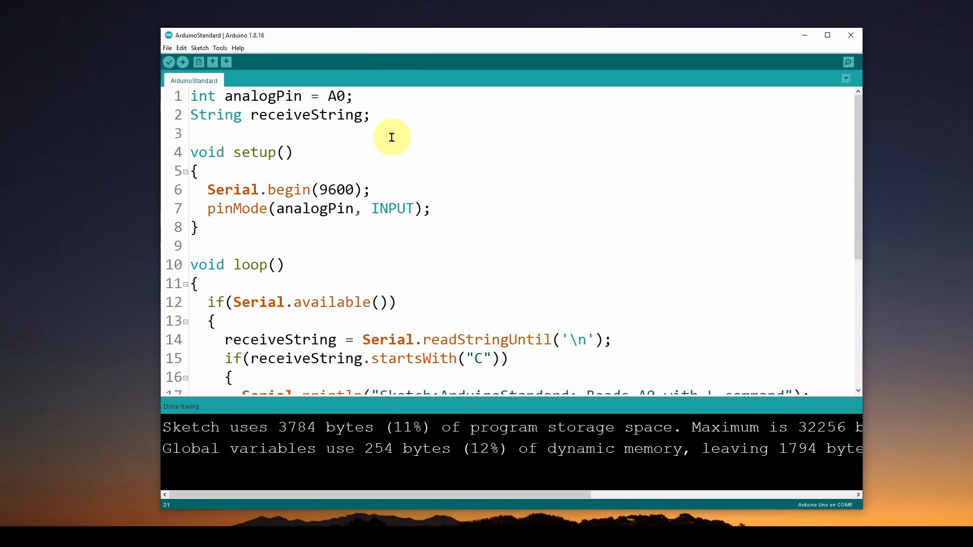
pyautogui.moveTo(312, 114)
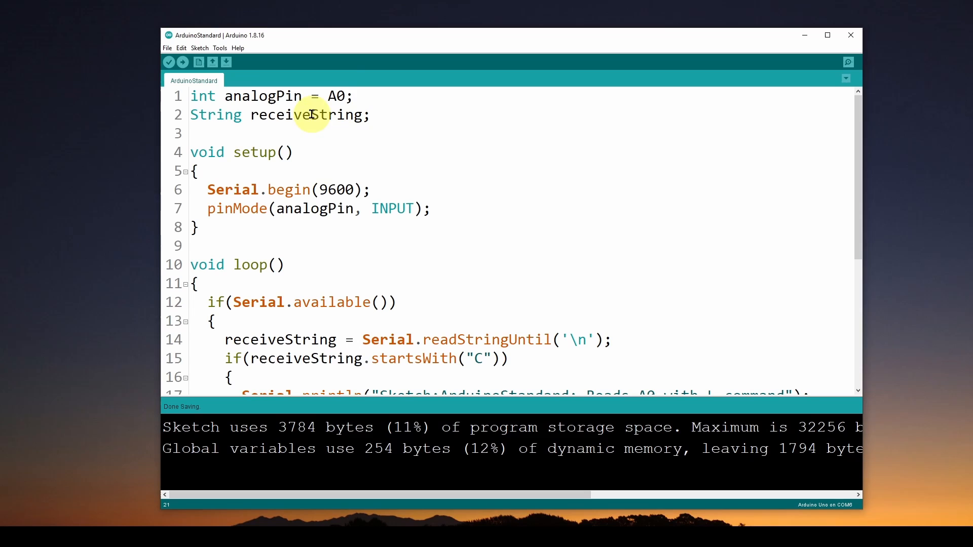
pyautogui.moveTo(394, 159)
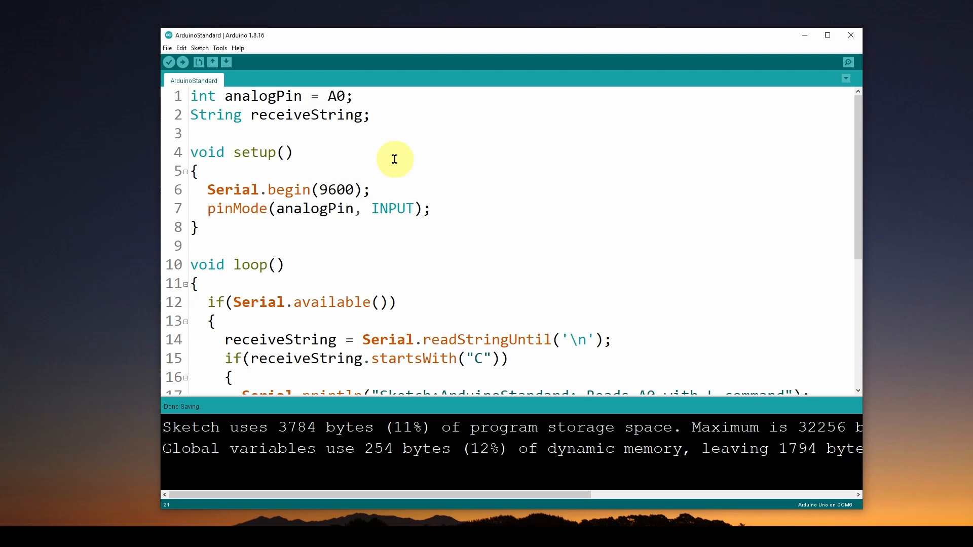
pyautogui.moveTo(438, 131)
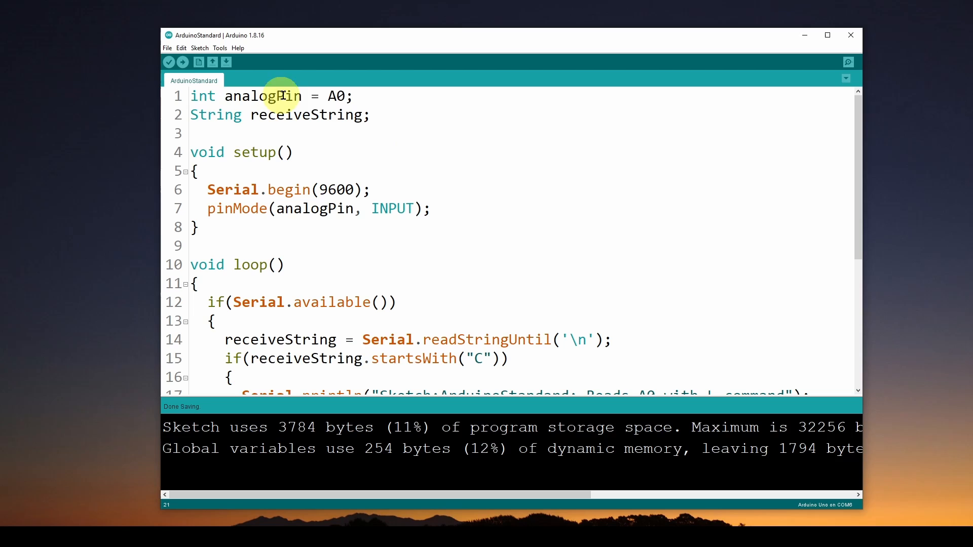
pyautogui.moveTo(382, 99)
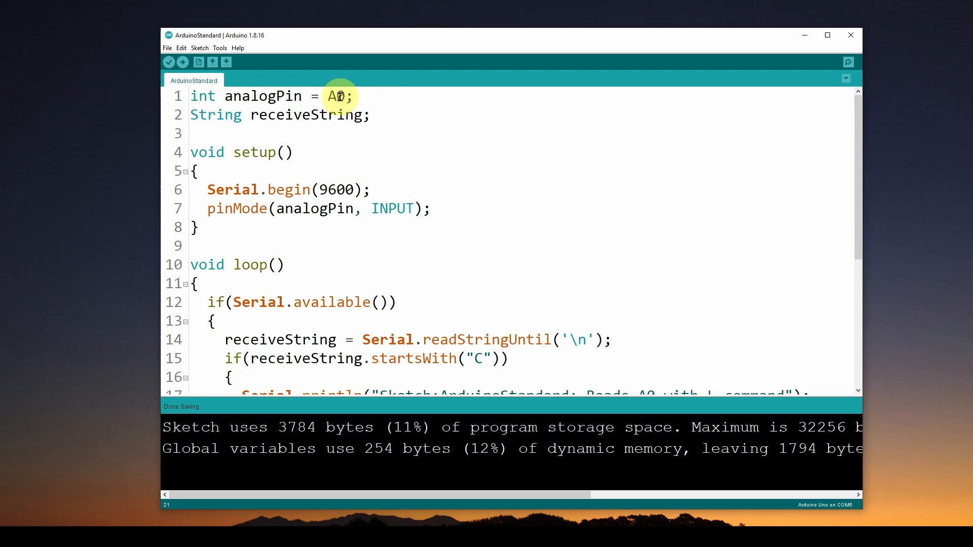
pyautogui.moveTo(385, 105)
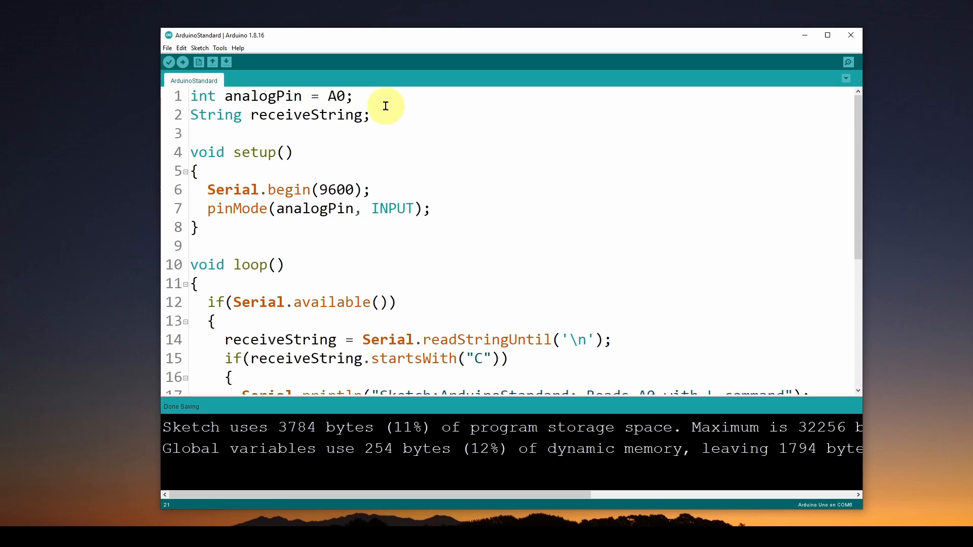
pyautogui.moveTo(417, 328)
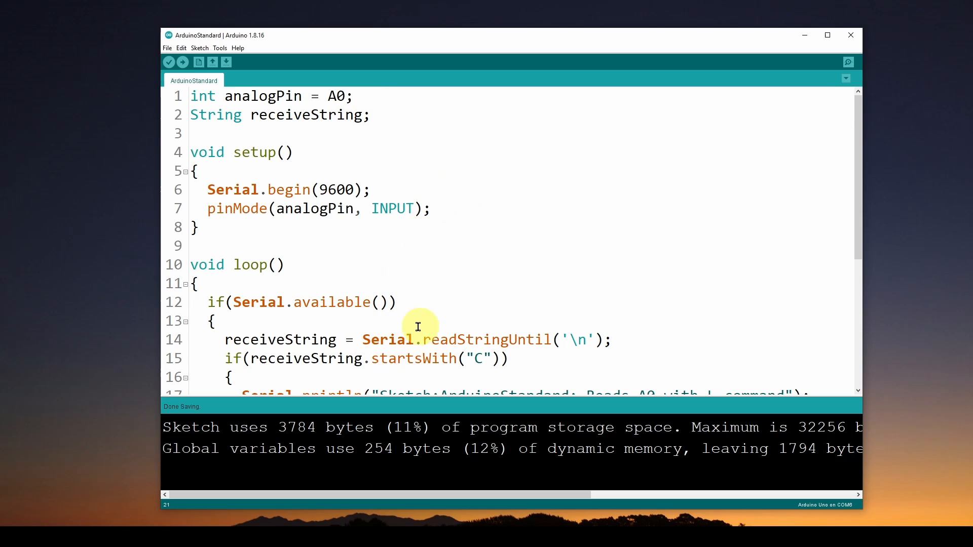
pyautogui.moveTo(436, 152)
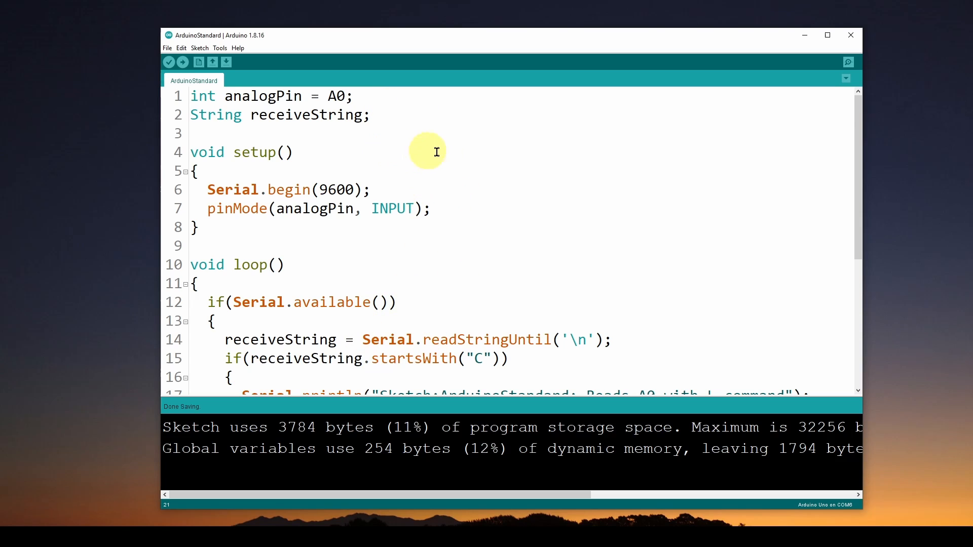
pyautogui.moveTo(286, 115)
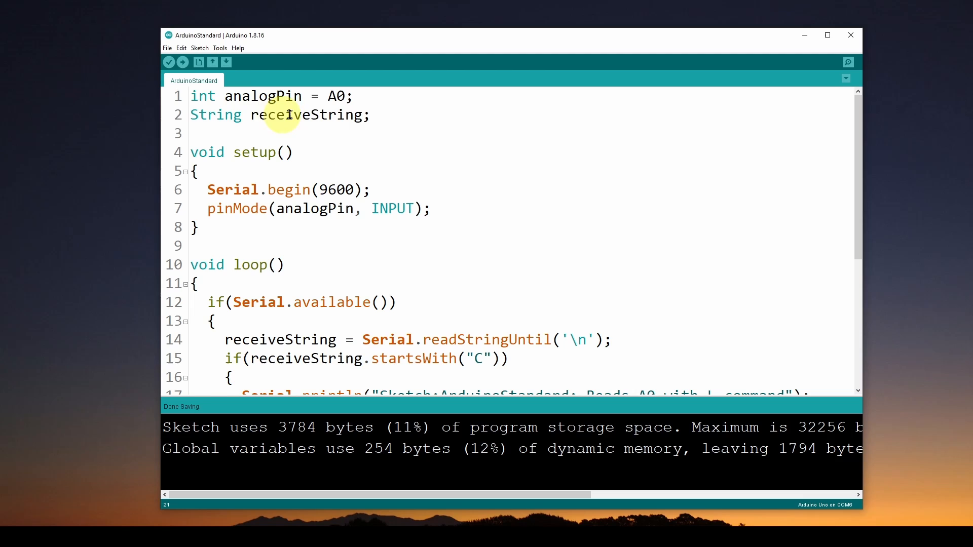
pyautogui.moveTo(428, 131)
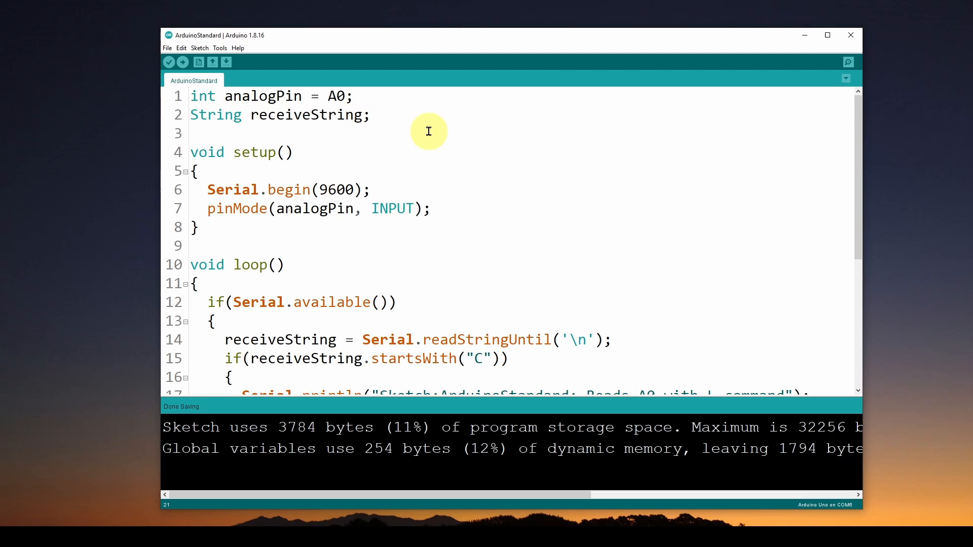
pyautogui.moveTo(308, 189)
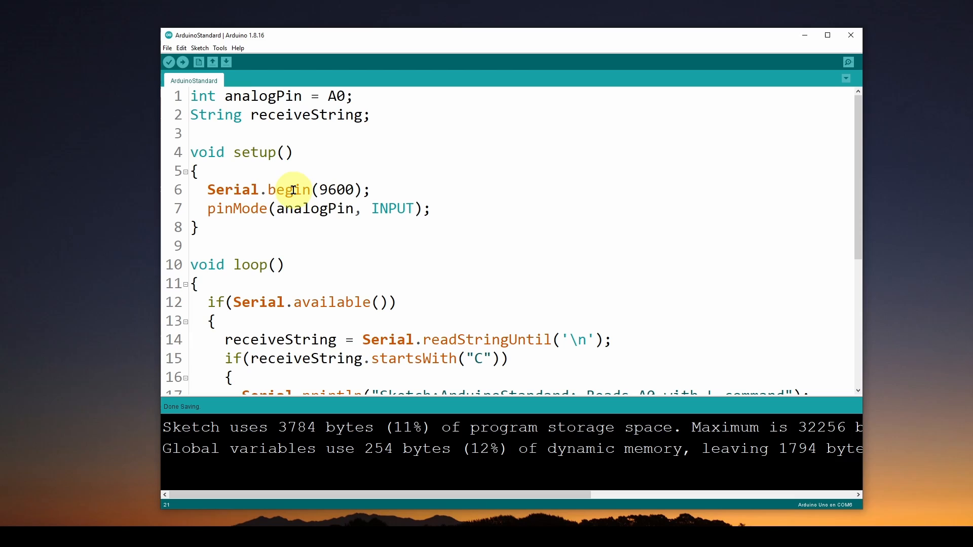
pyautogui.moveTo(457, 228)
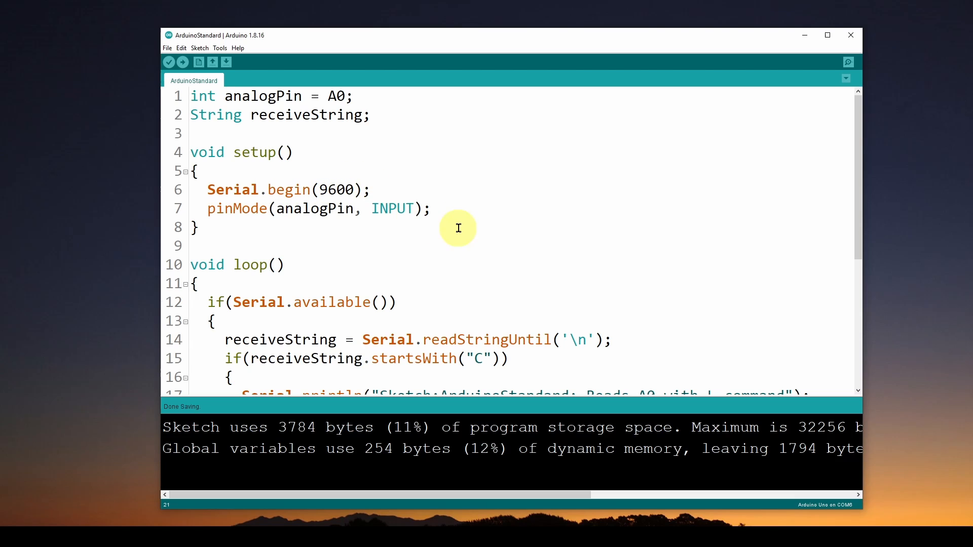
pyautogui.moveTo(260, 208)
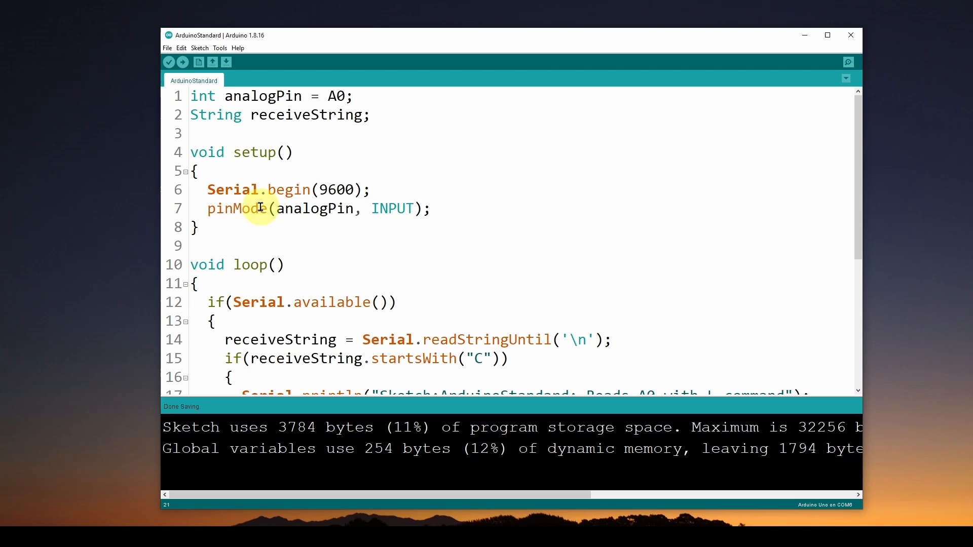
pyautogui.moveTo(330, 135)
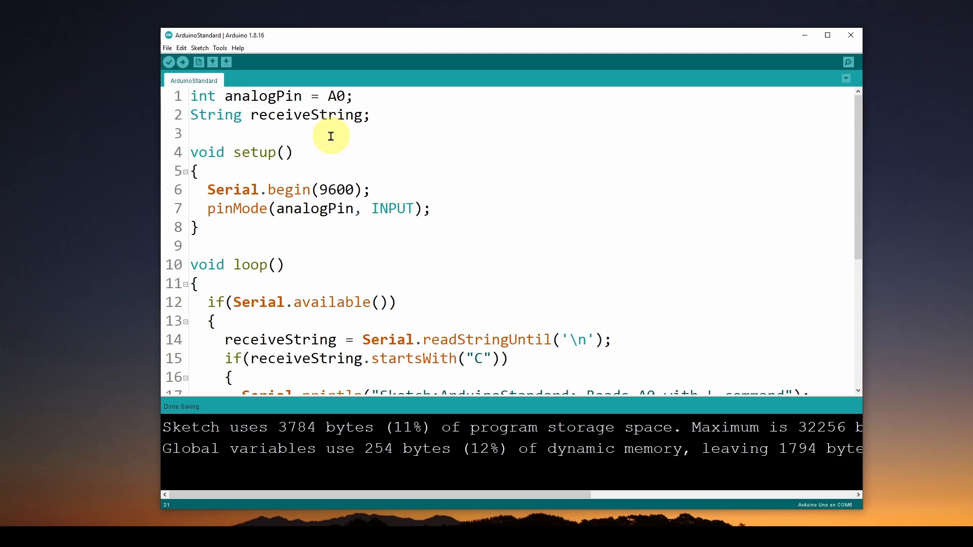
pyautogui.moveTo(393, 209)
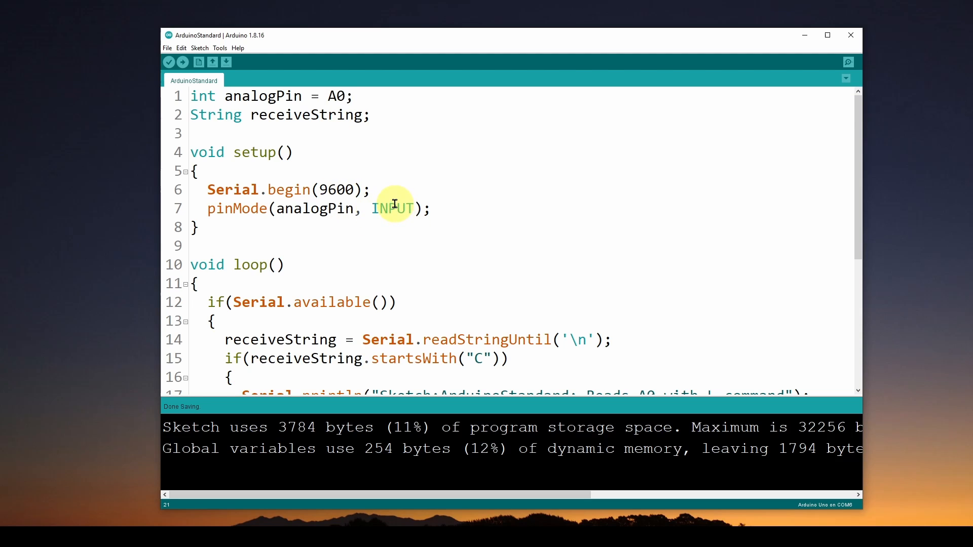
pyautogui.scroll(-3)
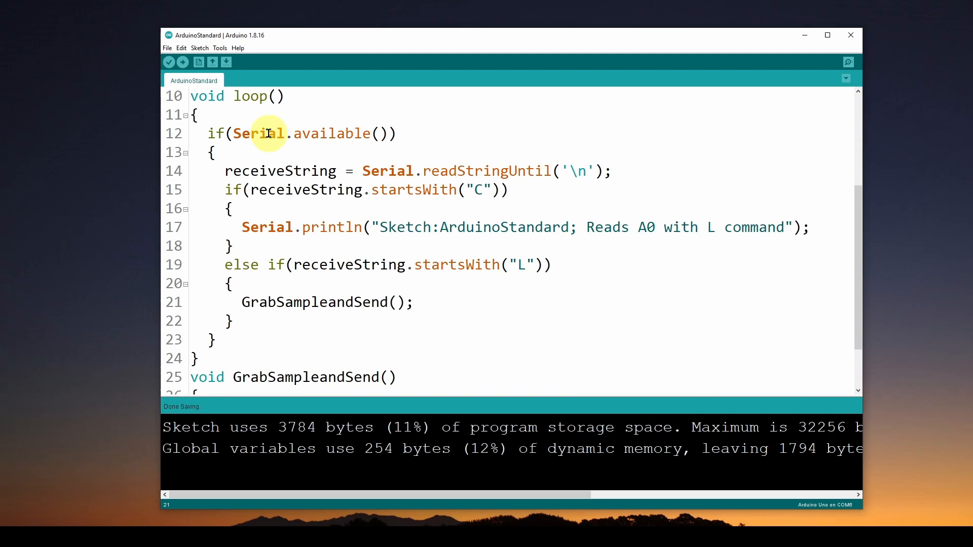
pyautogui.moveTo(289, 133)
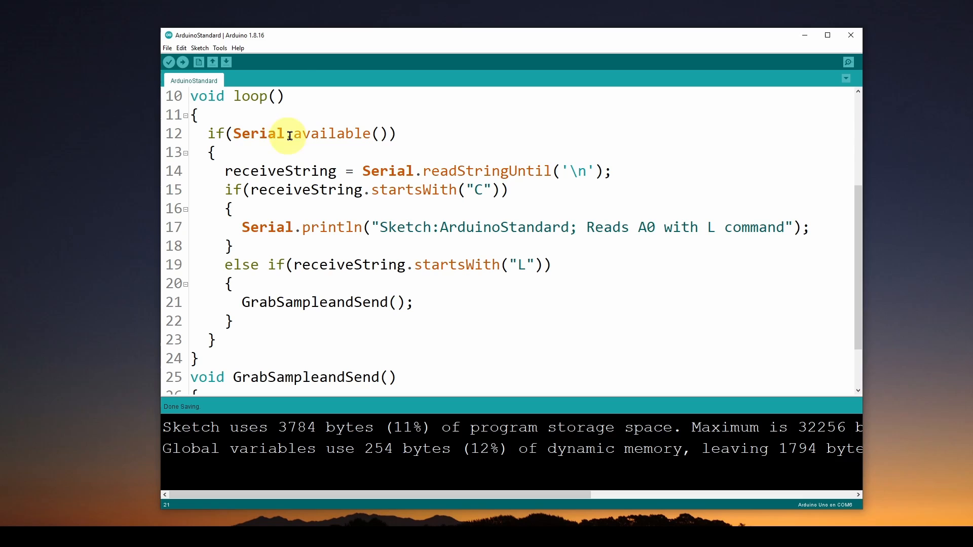
pyautogui.moveTo(309, 136)
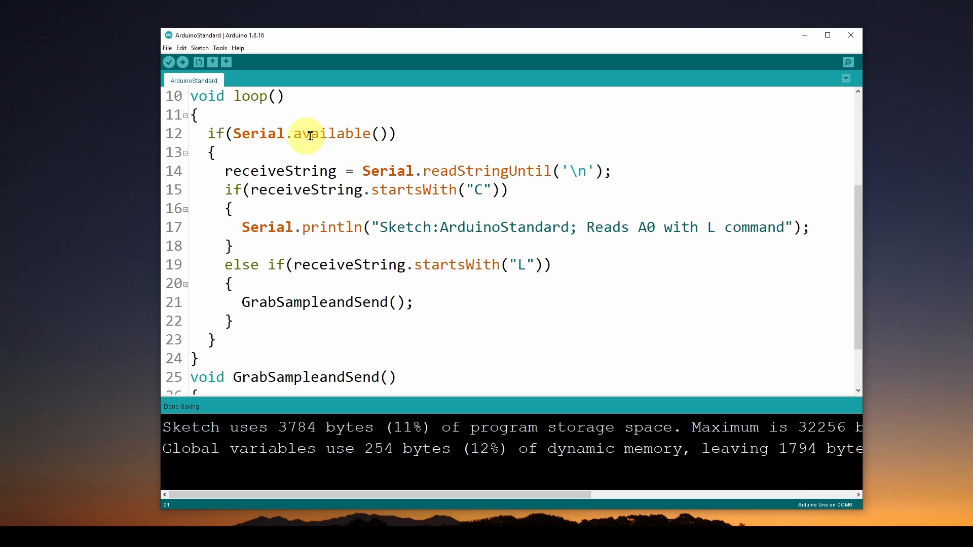
pyautogui.moveTo(264, 137)
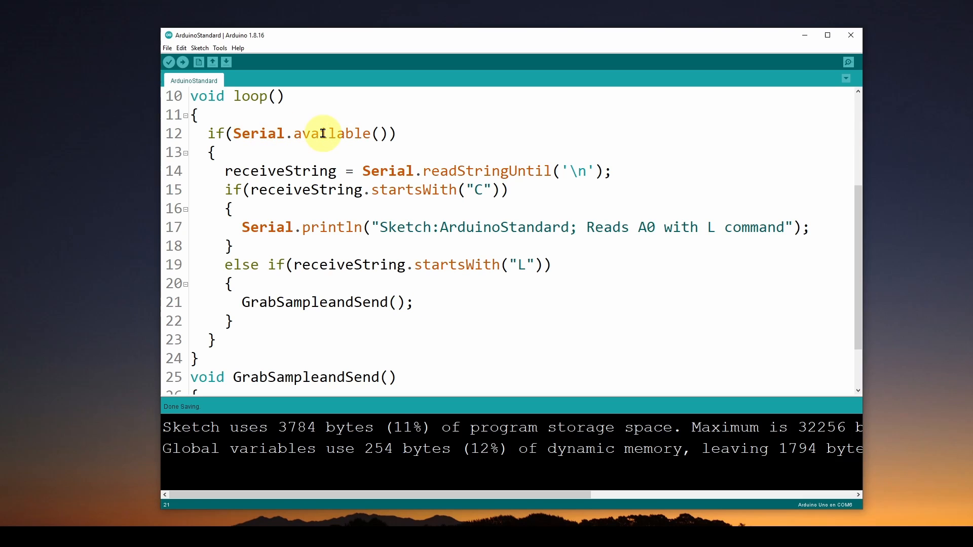
pyautogui.moveTo(286, 128)
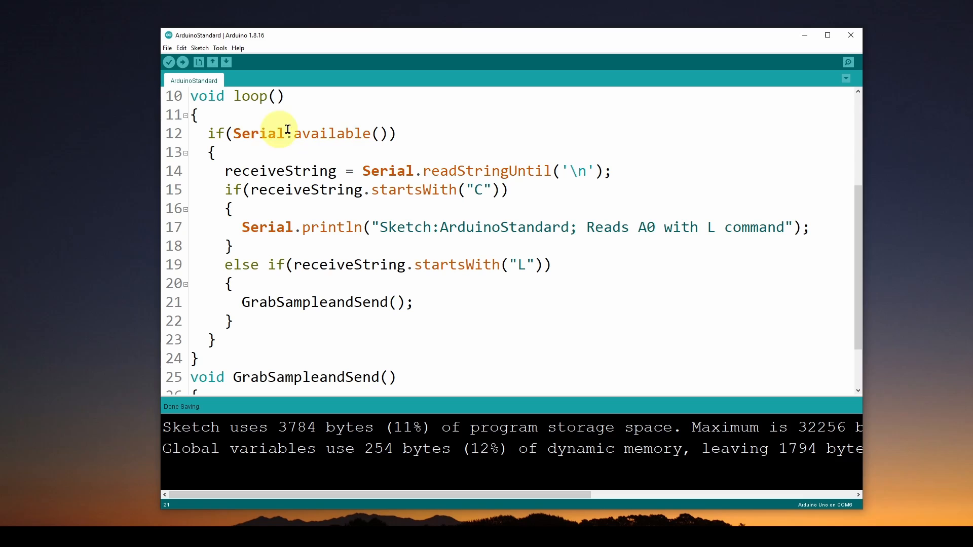
pyautogui.moveTo(340, 134)
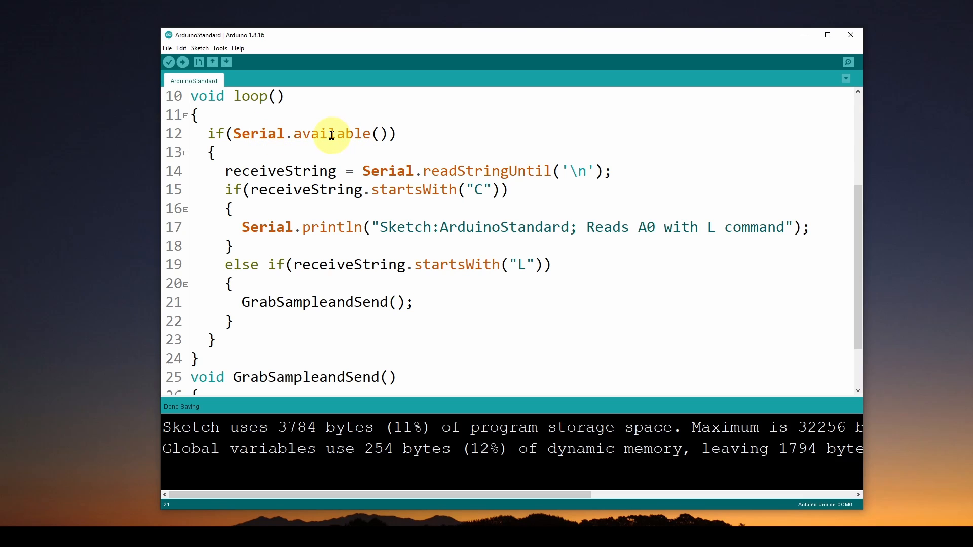
pyautogui.moveTo(298, 170)
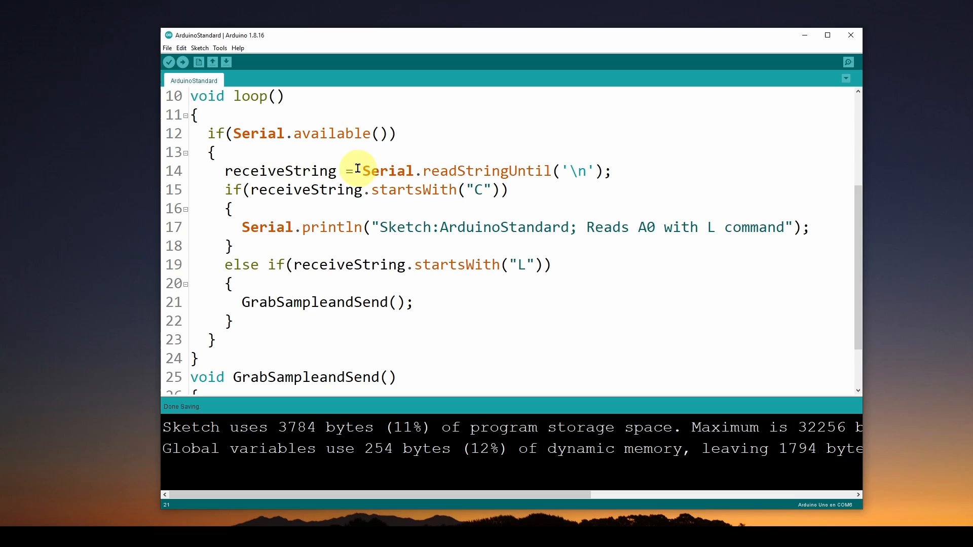
pyautogui.moveTo(446, 168)
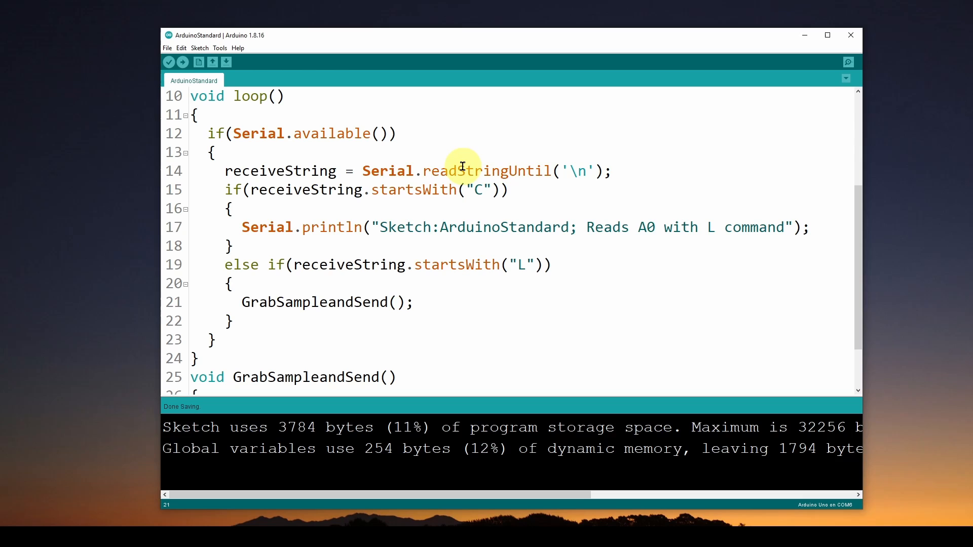
pyautogui.moveTo(561, 170)
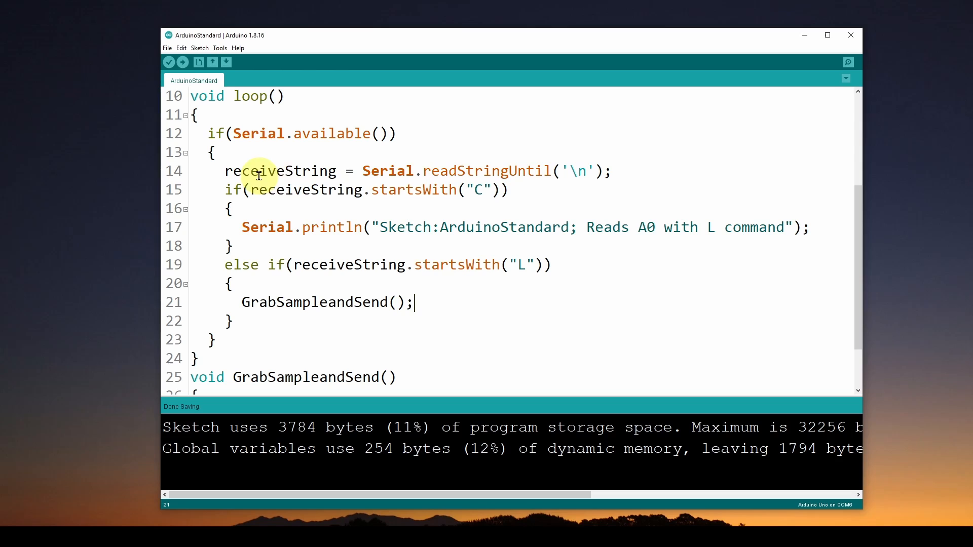
pyautogui.moveTo(511, 166)
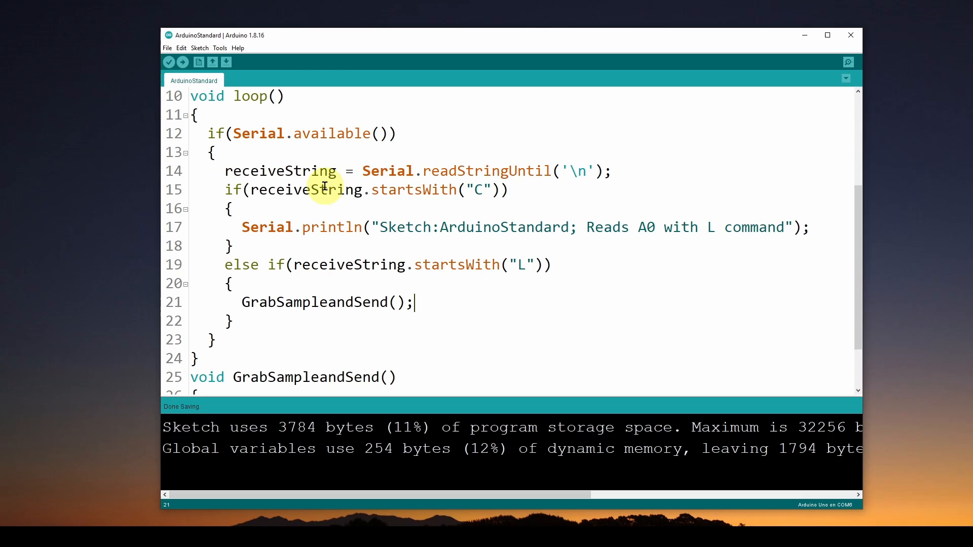
pyautogui.moveTo(480, 190)
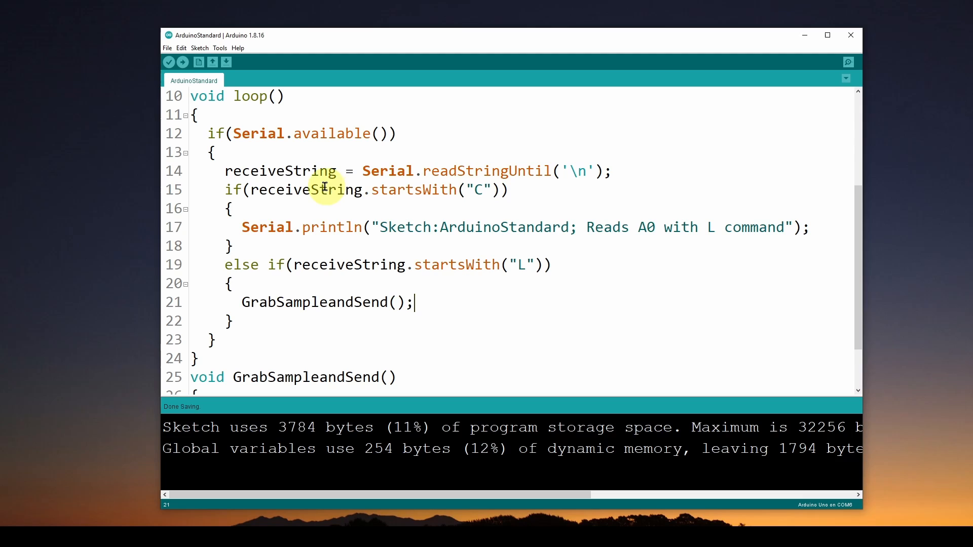
pyautogui.moveTo(477, 189)
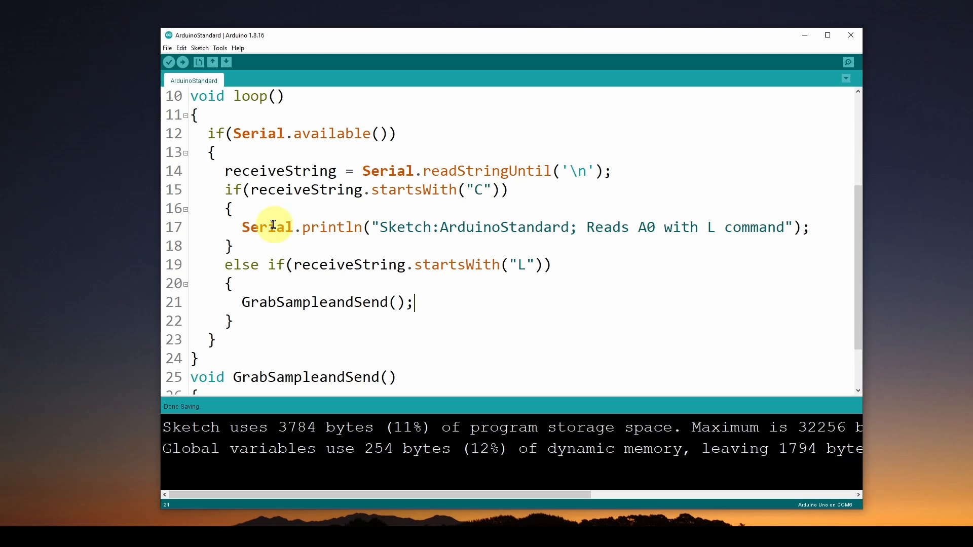
pyautogui.moveTo(328, 225)
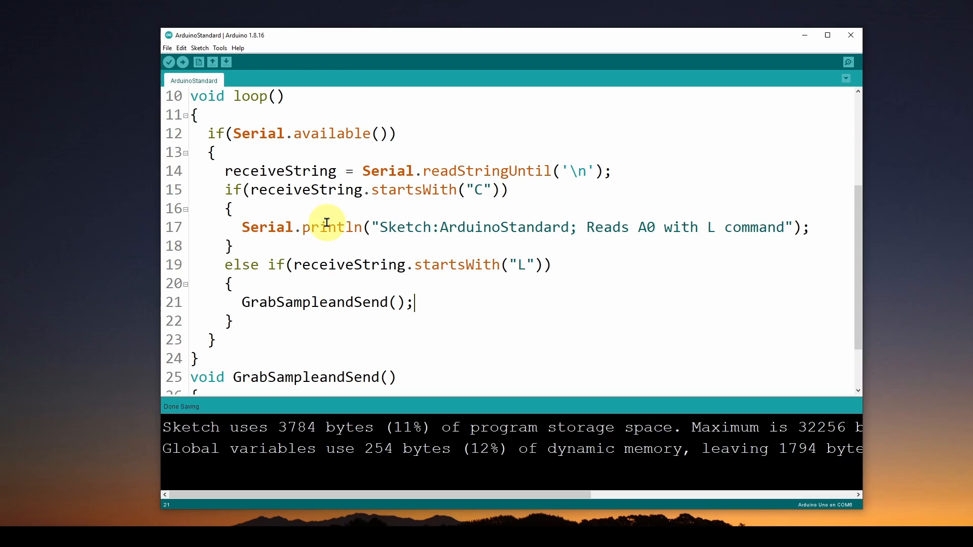
pyautogui.moveTo(389, 226)
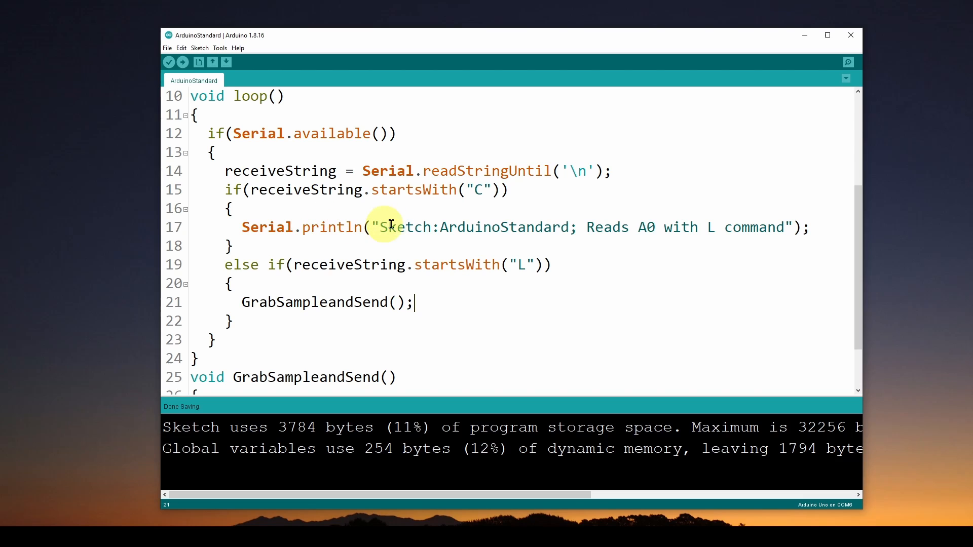
pyautogui.moveTo(695, 227)
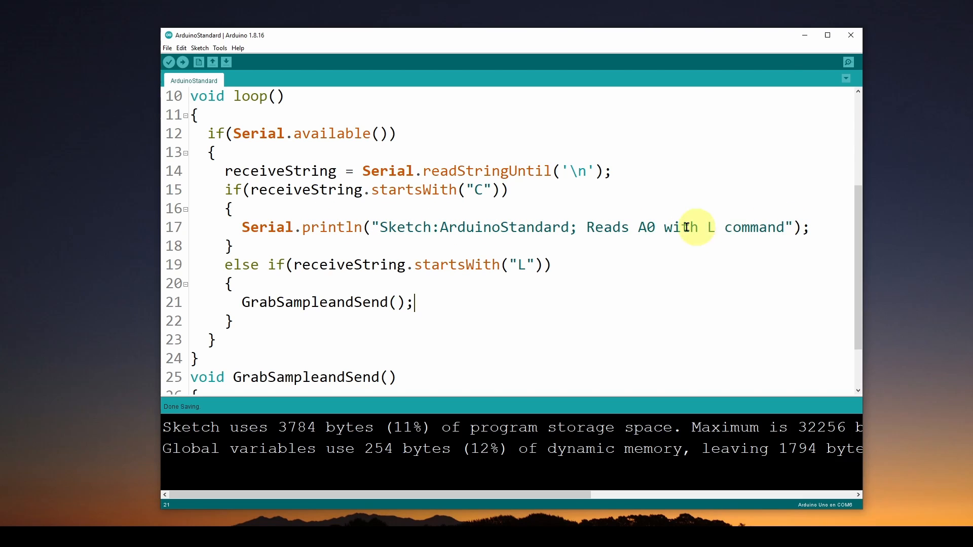
pyautogui.moveTo(402, 223)
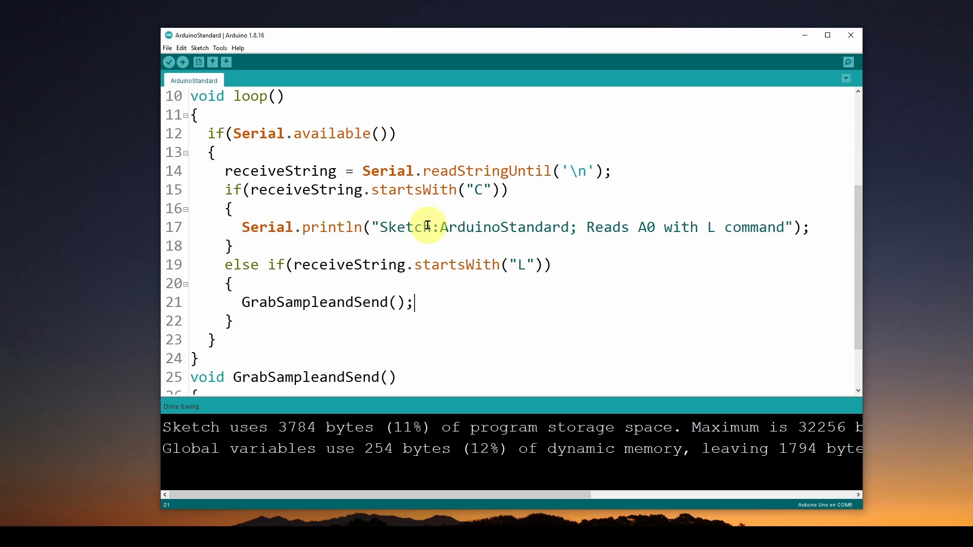
pyautogui.moveTo(261, 109)
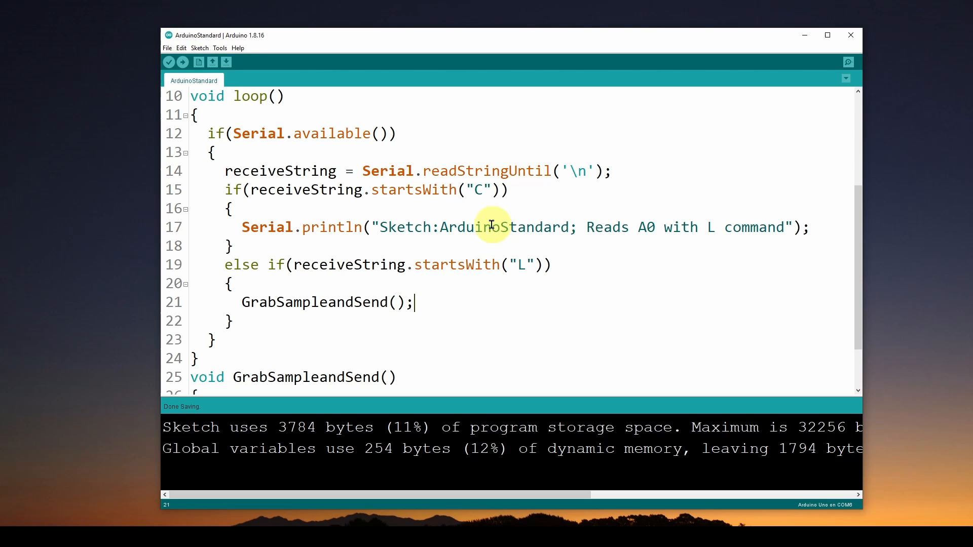
pyautogui.moveTo(572, 222)
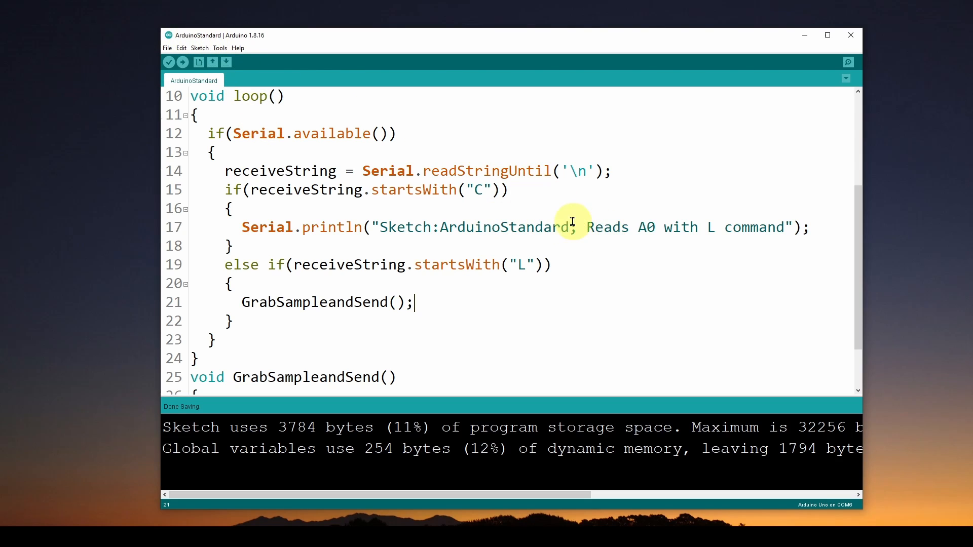
pyautogui.moveTo(643, 226)
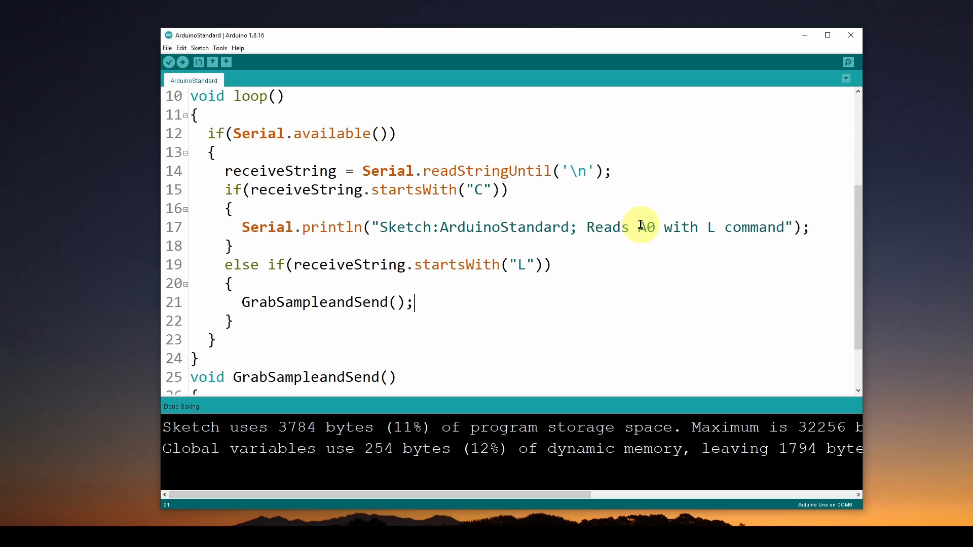
pyautogui.moveTo(712, 226)
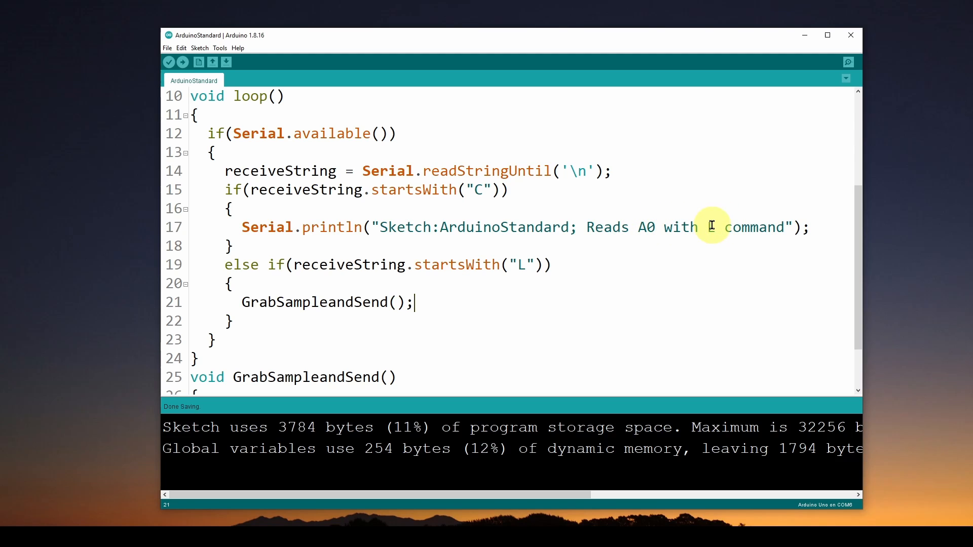
pyautogui.write('L')
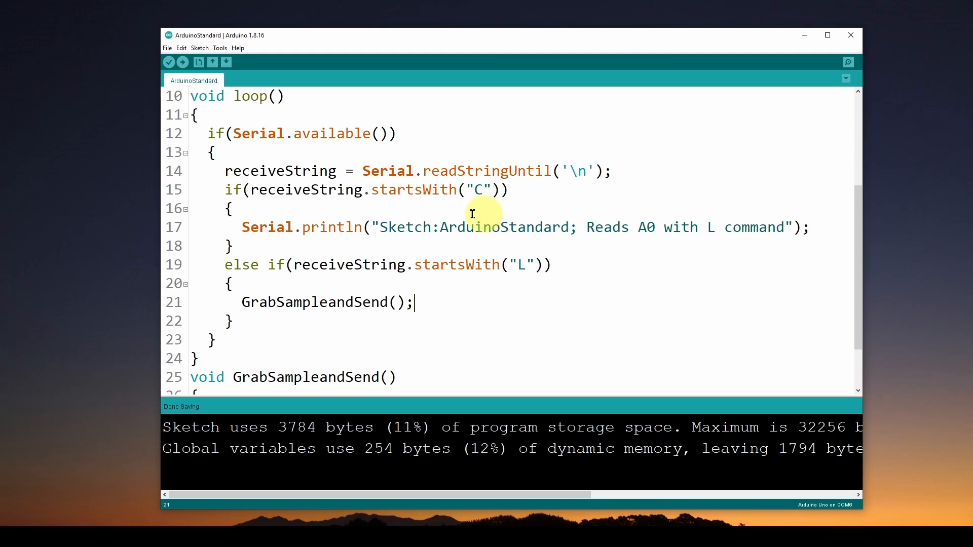
pyautogui.moveTo(473, 190)
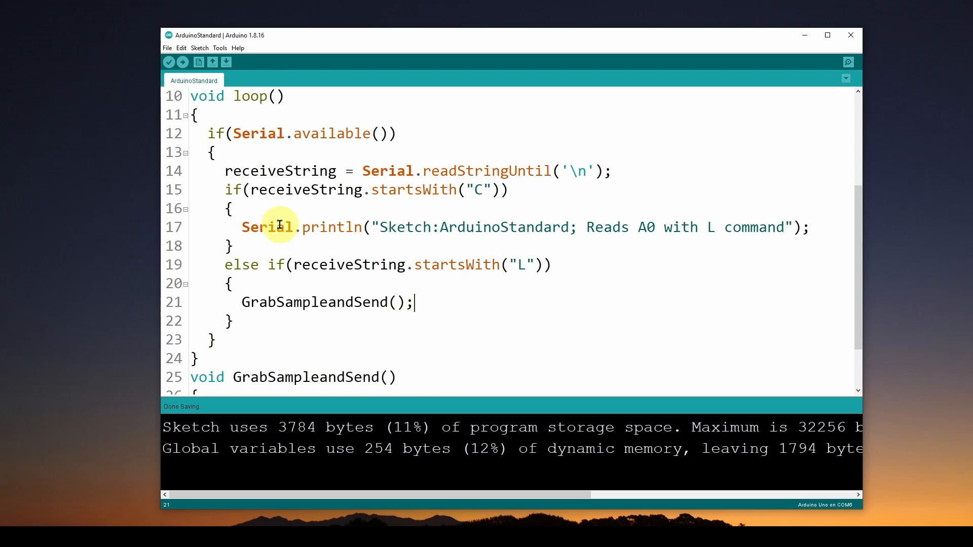
pyautogui.moveTo(617, 226)
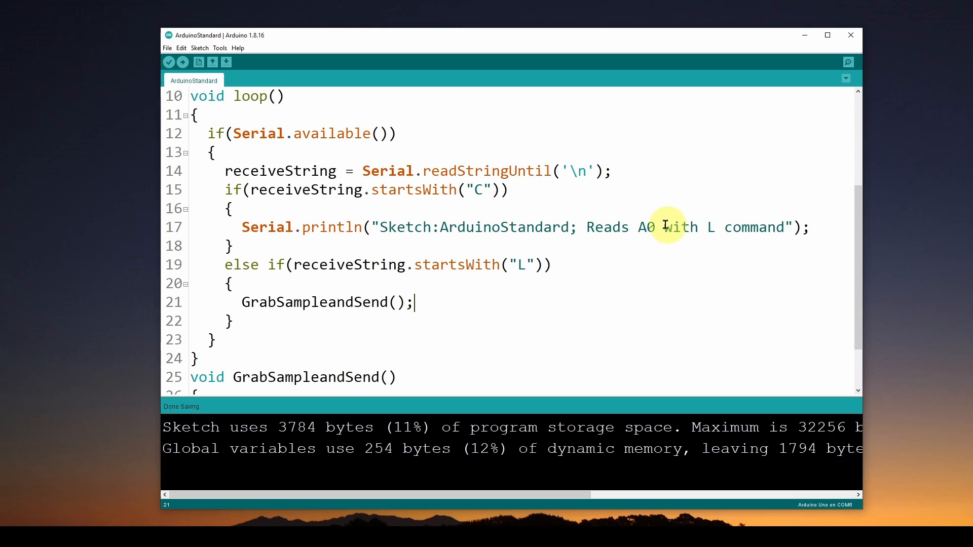
pyautogui.moveTo(230, 265)
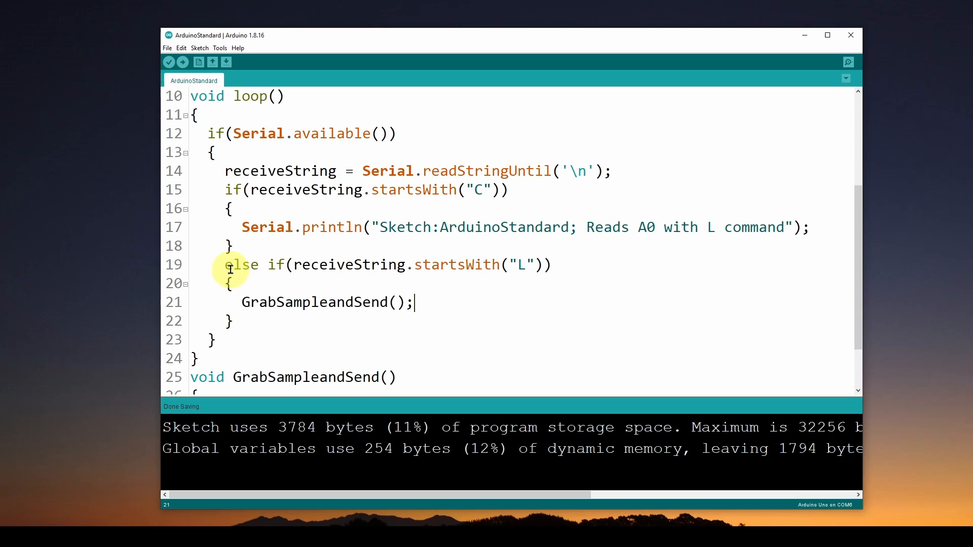
pyautogui.moveTo(463, 269)
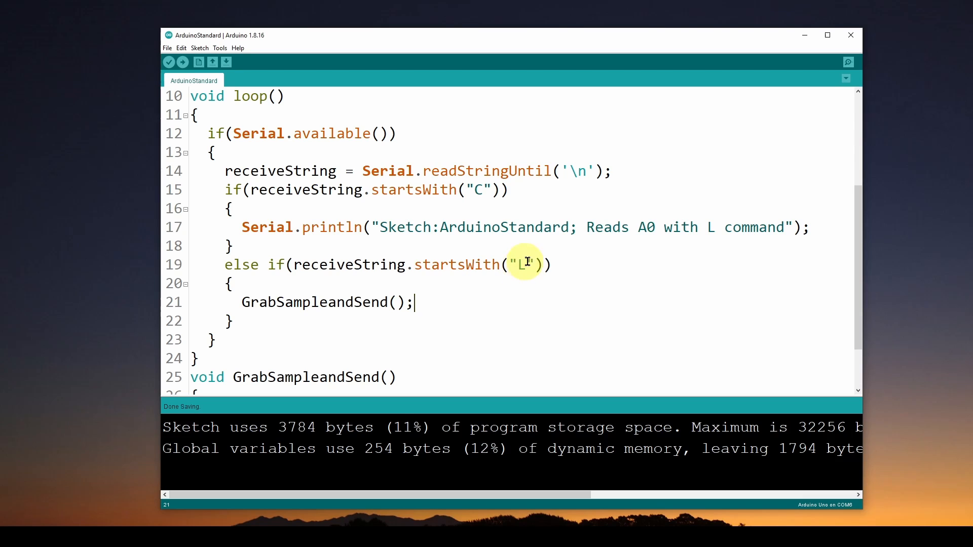
pyautogui.moveTo(495, 273)
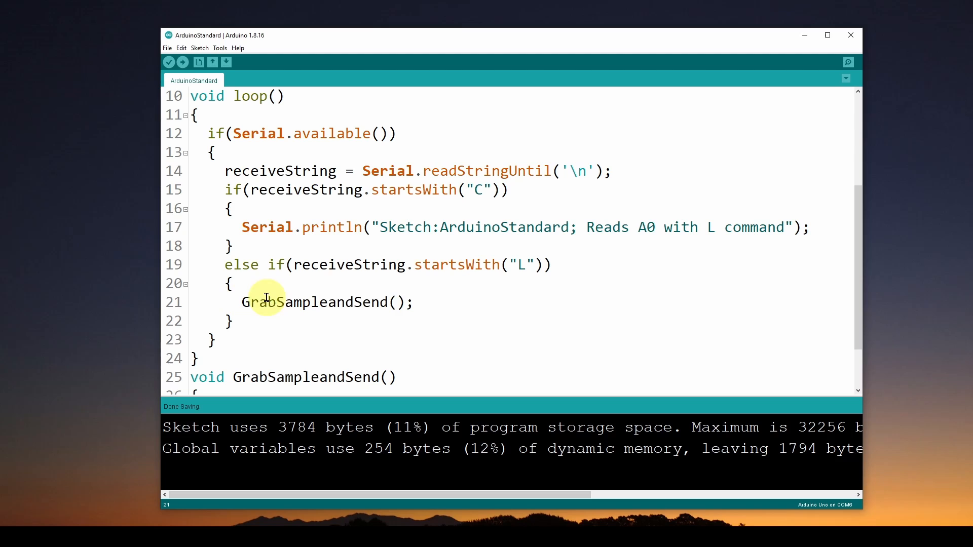
pyautogui.scroll(-3)
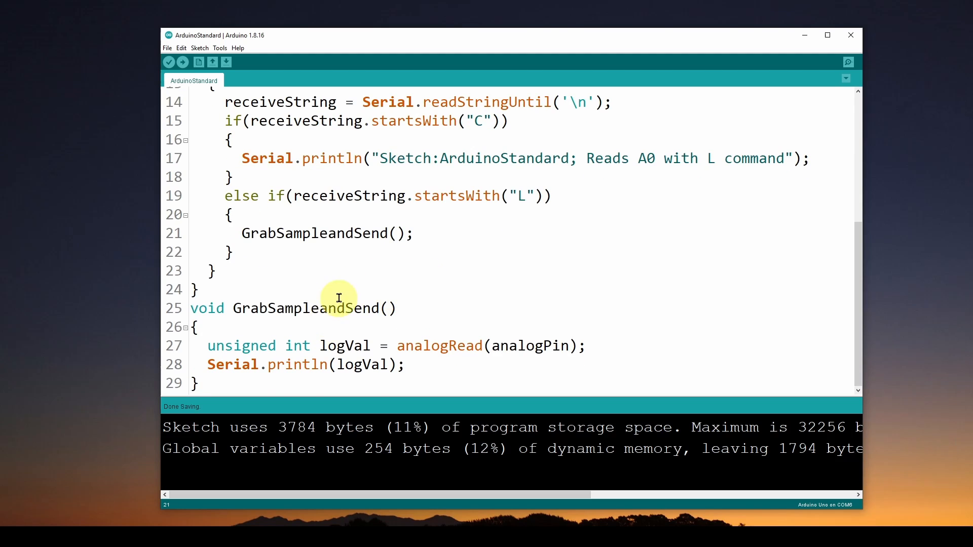
pyautogui.moveTo(353, 346)
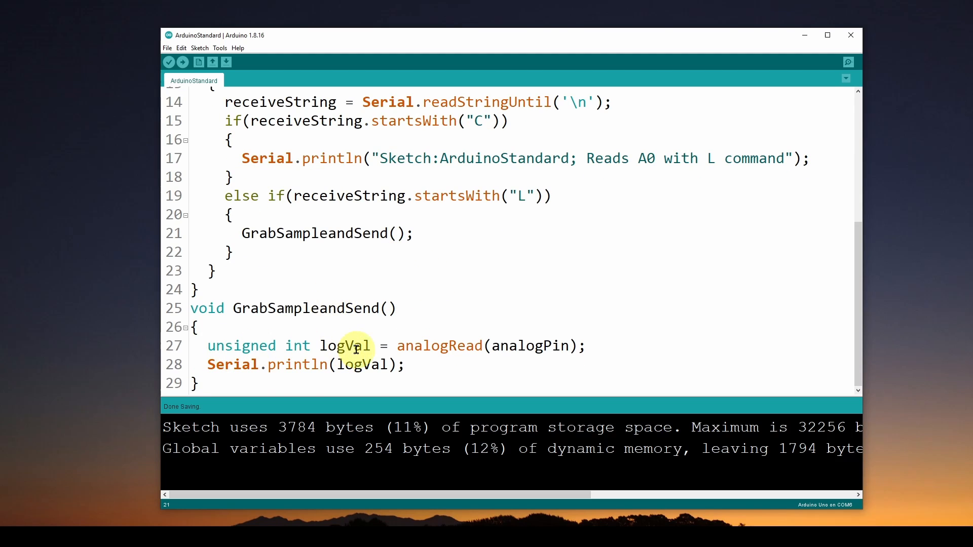
pyautogui.moveTo(480, 345)
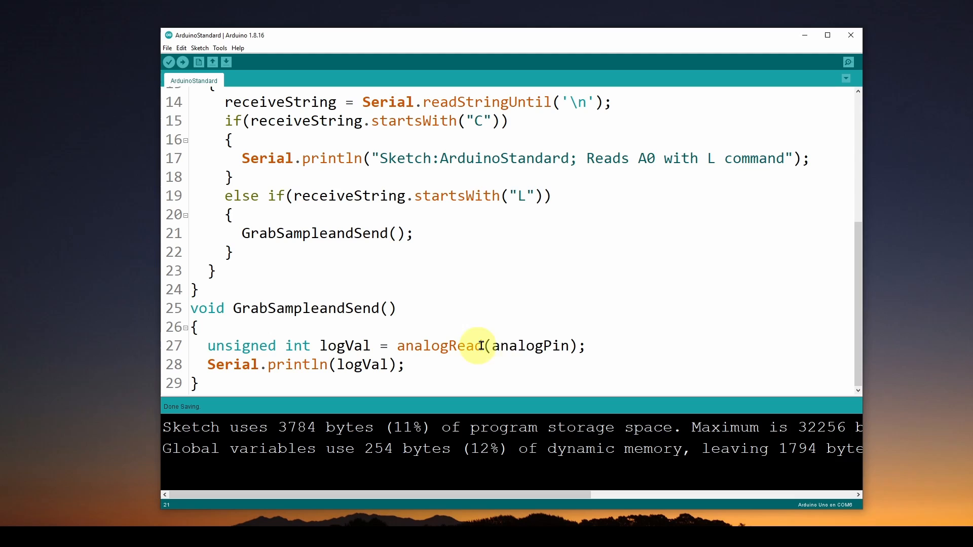
pyautogui.moveTo(524, 349)
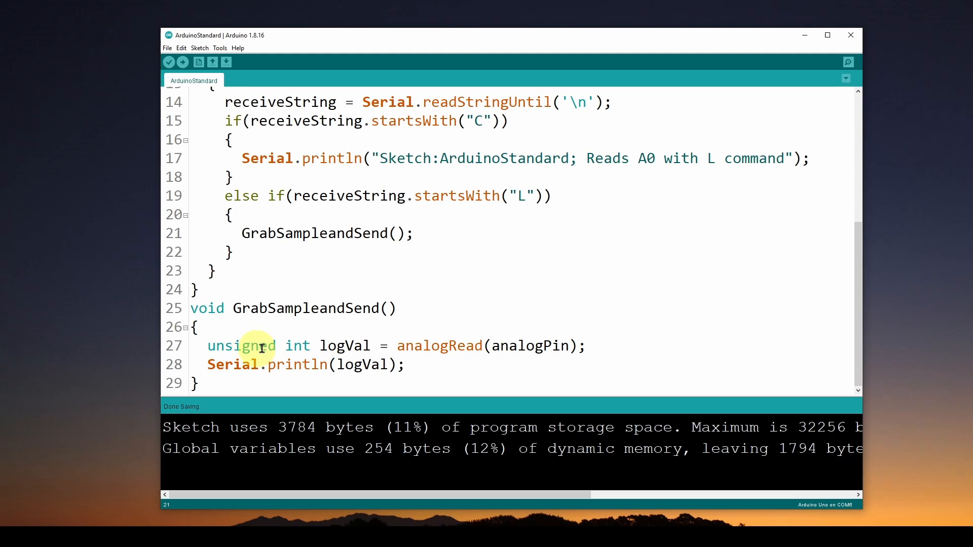
pyautogui.moveTo(424, 345)
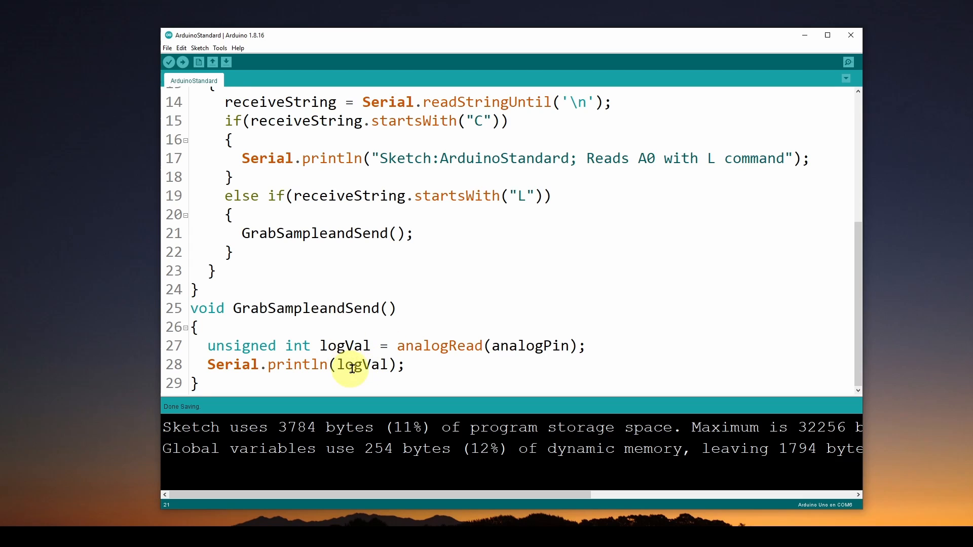
pyautogui.scroll(3)
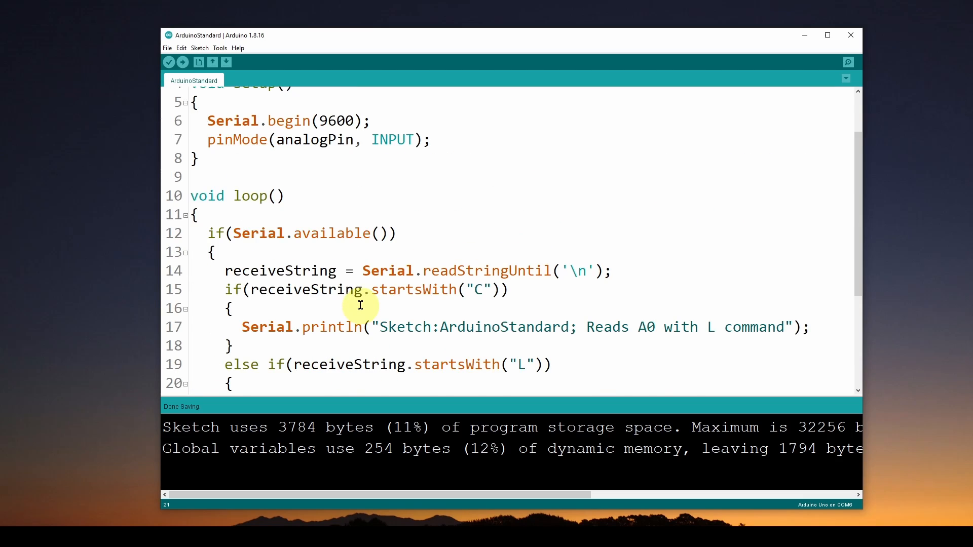
# - Review the loop's C and L command handling, then bring up the Tools menu
pyautogui.scroll(-3)
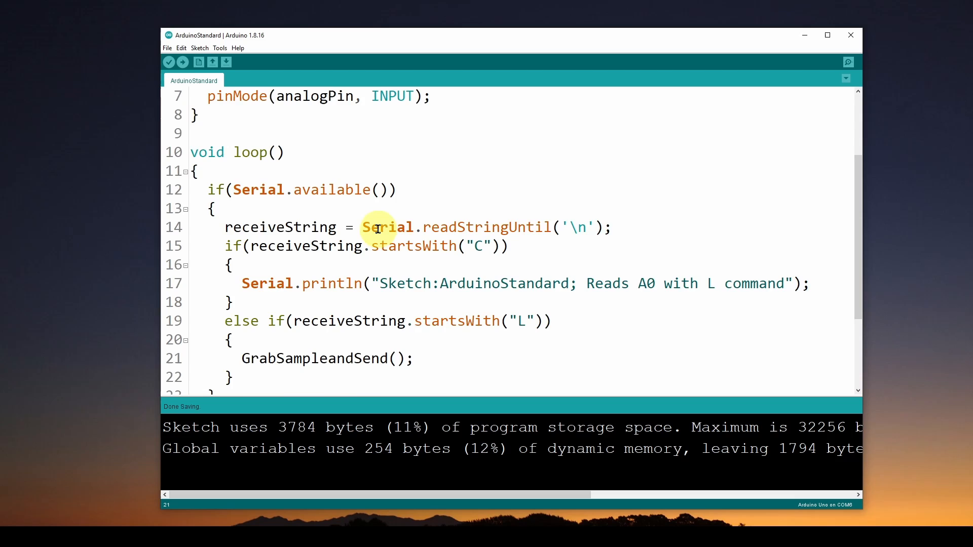
pyautogui.moveTo(447, 242)
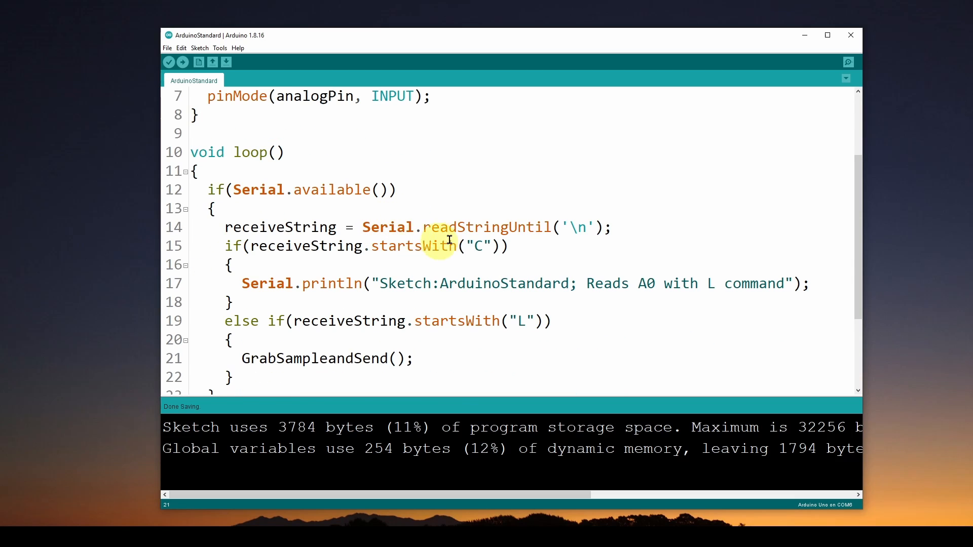
pyautogui.moveTo(435, 365)
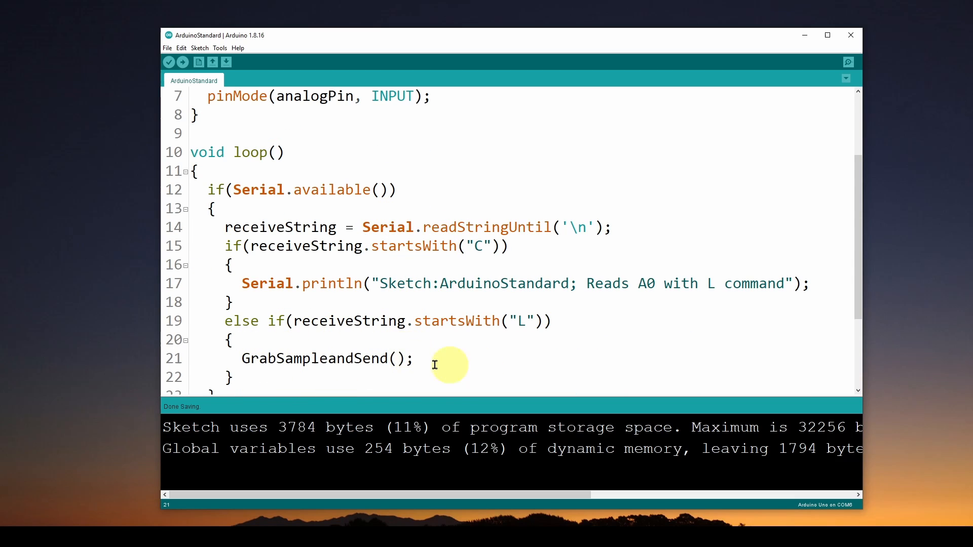
pyautogui.moveTo(462, 245)
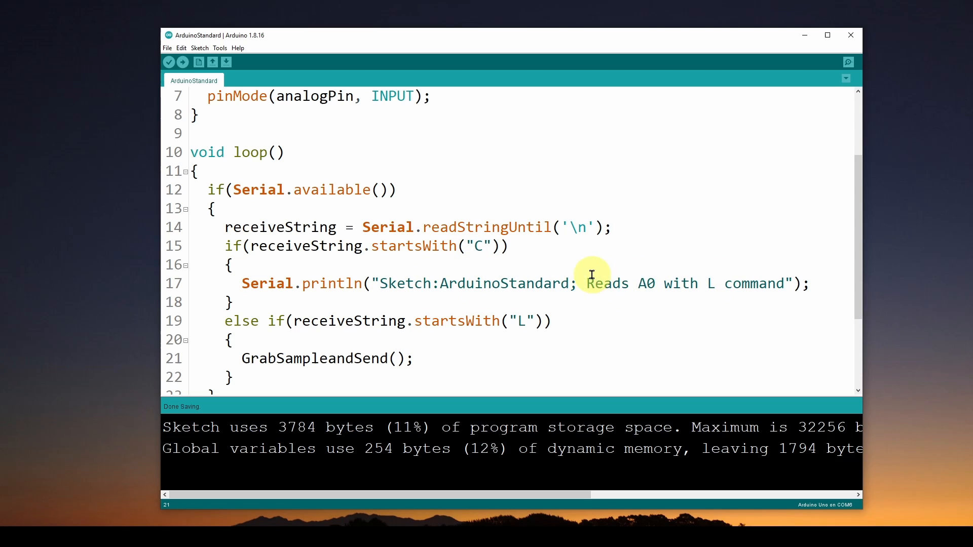
pyautogui.moveTo(414, 257)
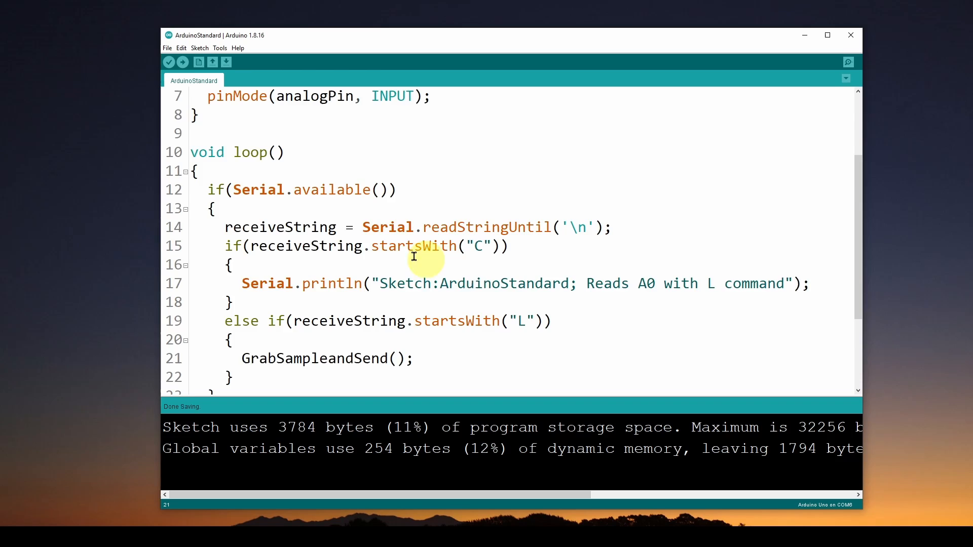
pyautogui.scroll(3)
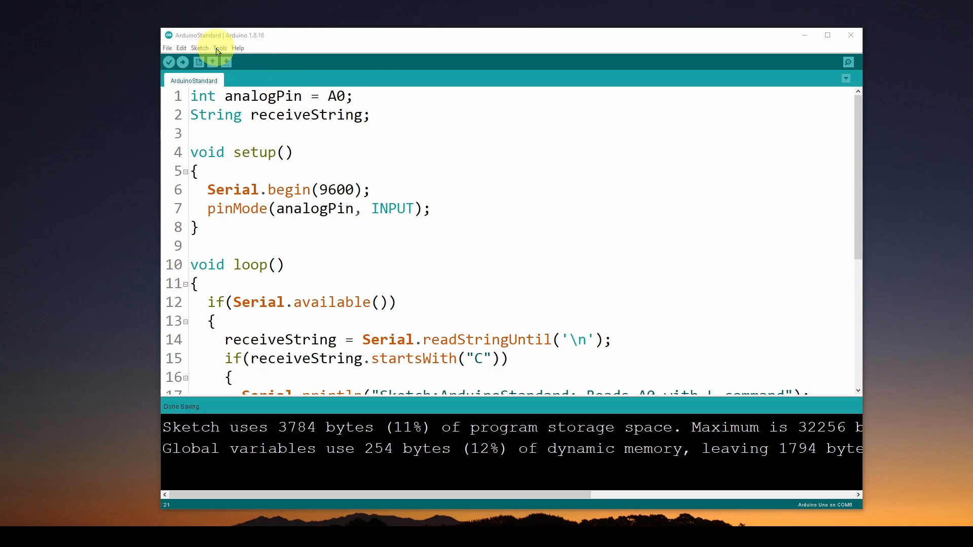
pyautogui.click(219, 48)
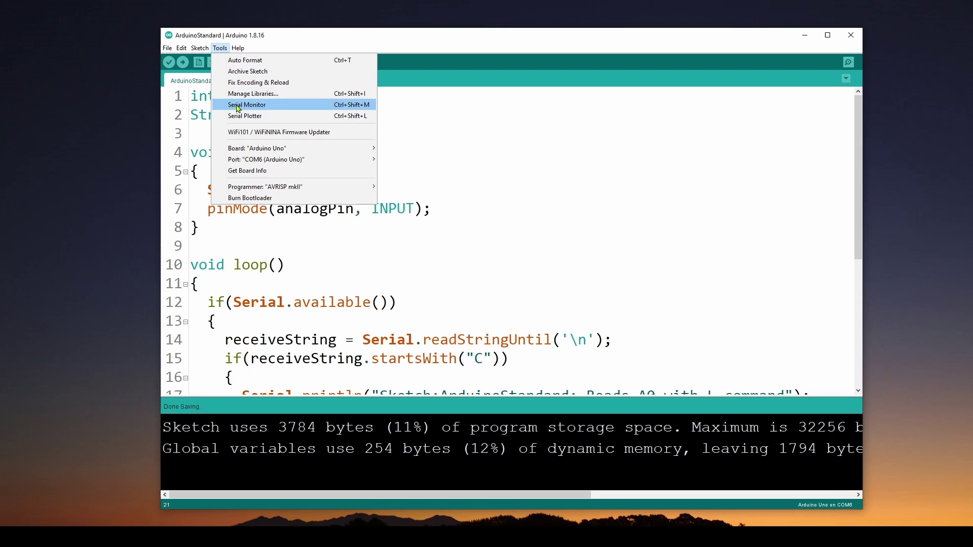
# - Send the L command in Serial Monitor to get the A0 reading of 595, then close it
pyautogui.click(247, 104)
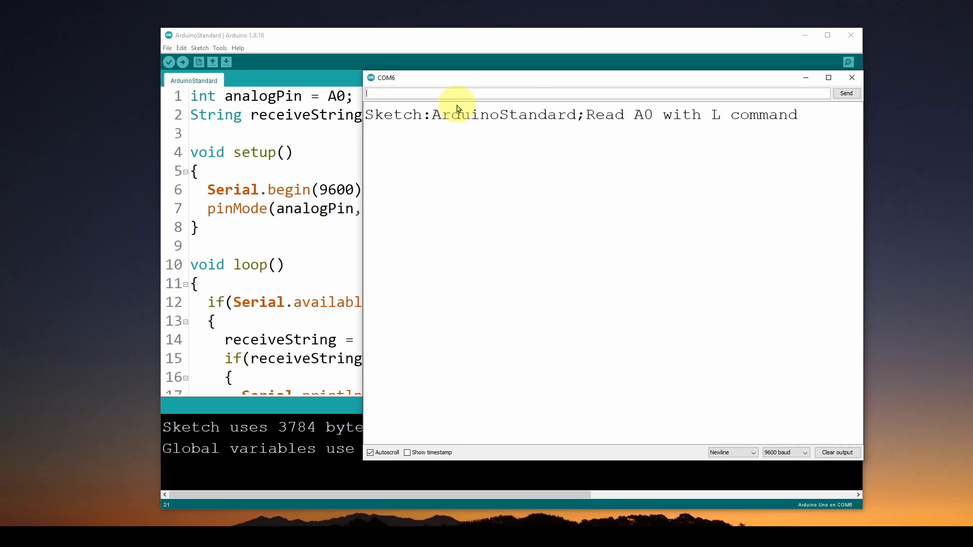
pyautogui.moveTo(462, 120)
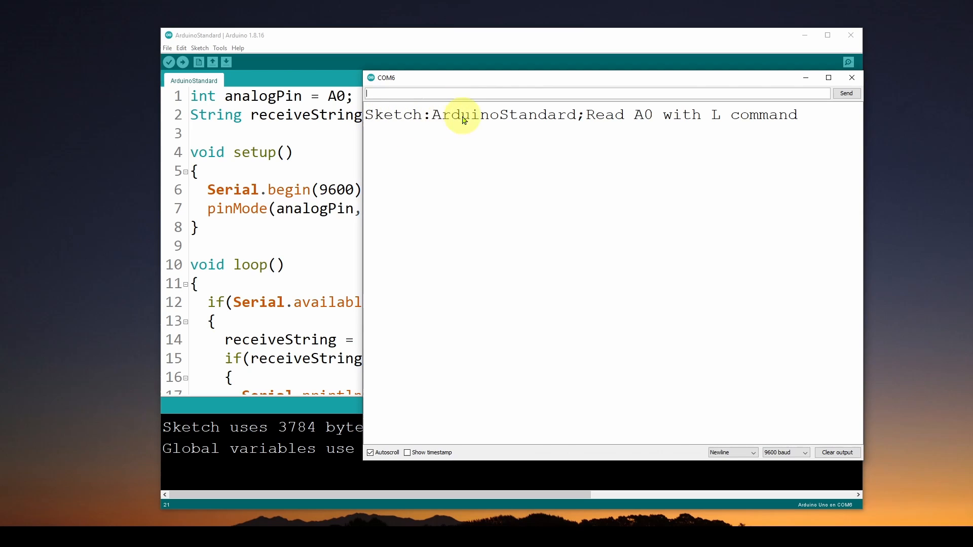
pyautogui.moveTo(618, 117)
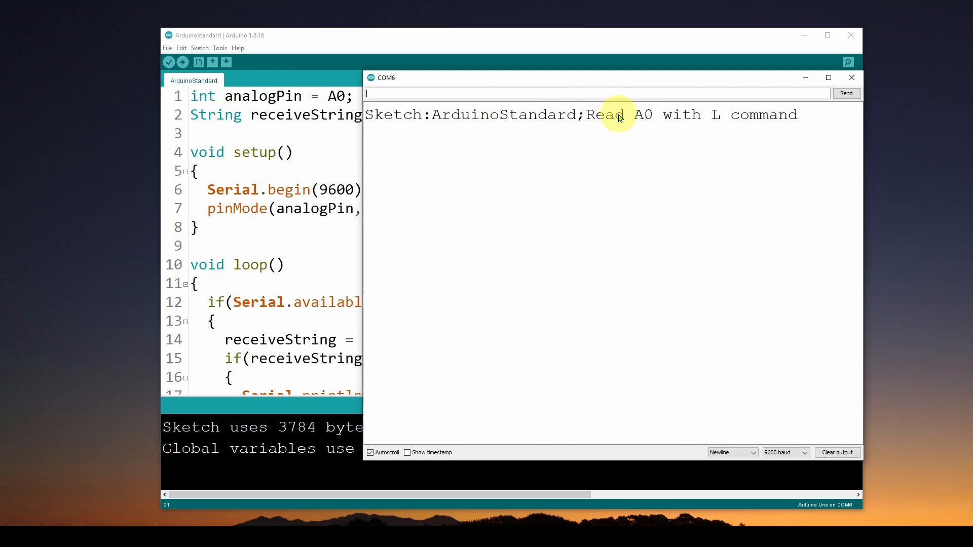
pyautogui.moveTo(386, 93)
pyautogui.write('L')
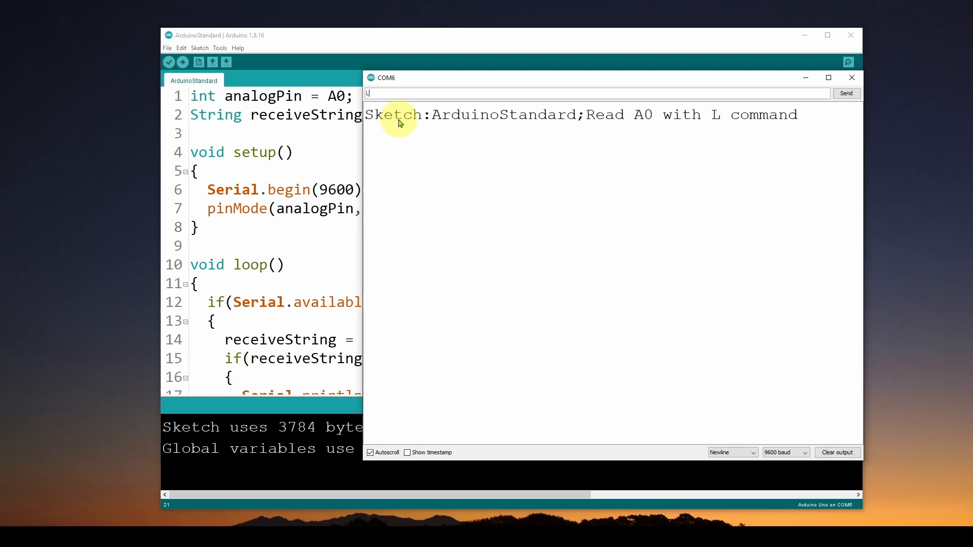
pyautogui.click(845, 93)
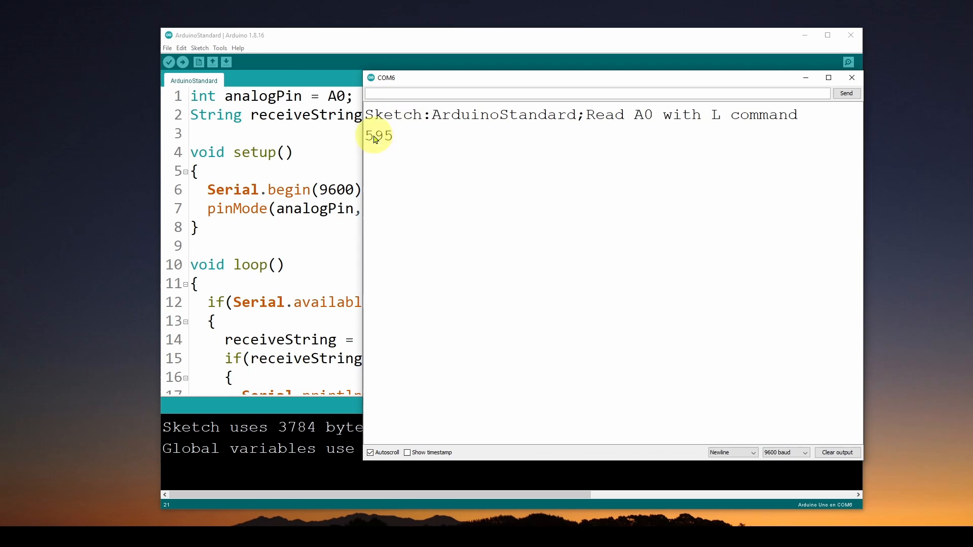
pyautogui.moveTo(372, 136)
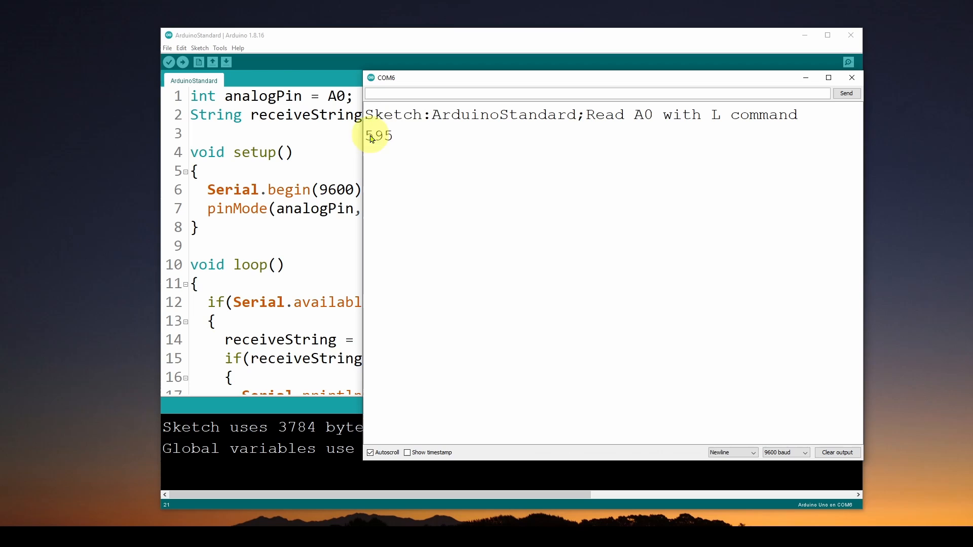
pyautogui.moveTo(457, 131)
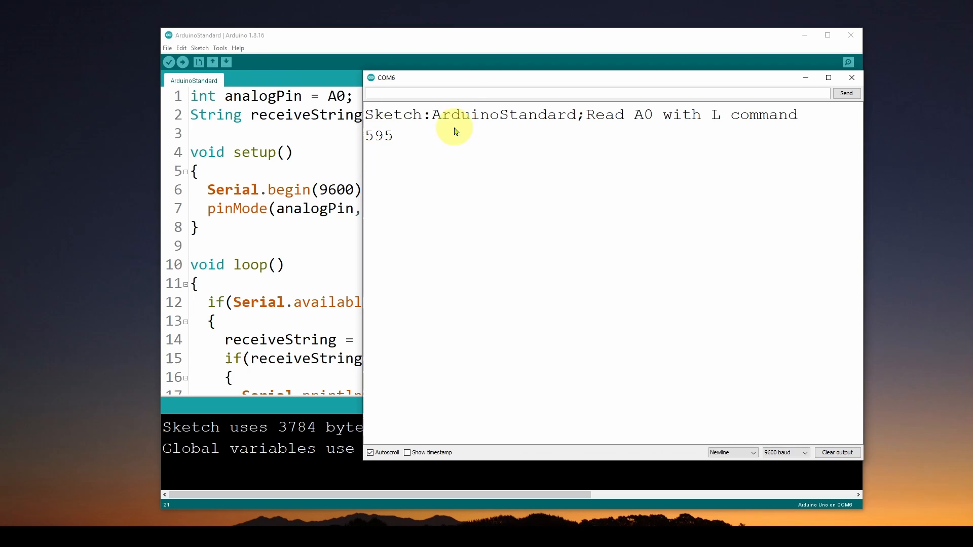
pyautogui.click(852, 77)
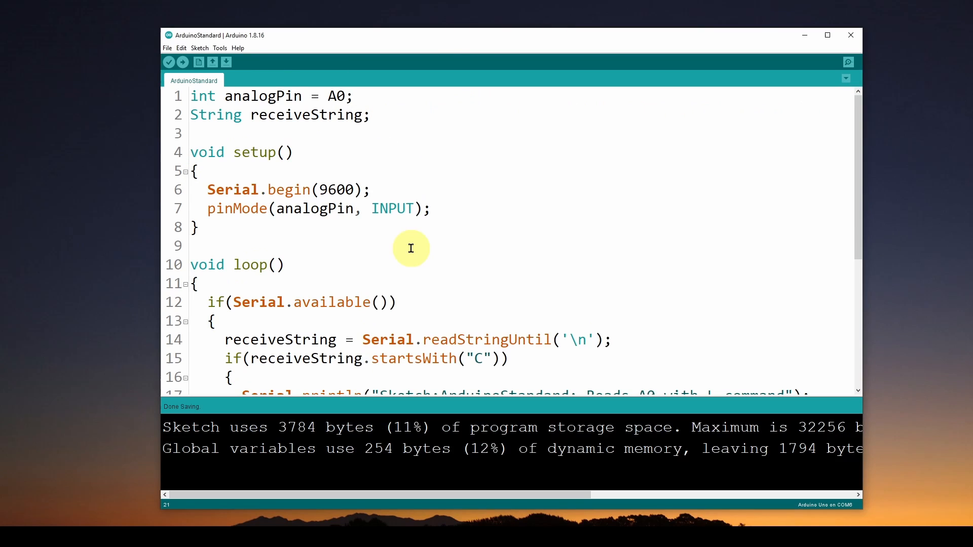
pyautogui.moveTo(400, 230)
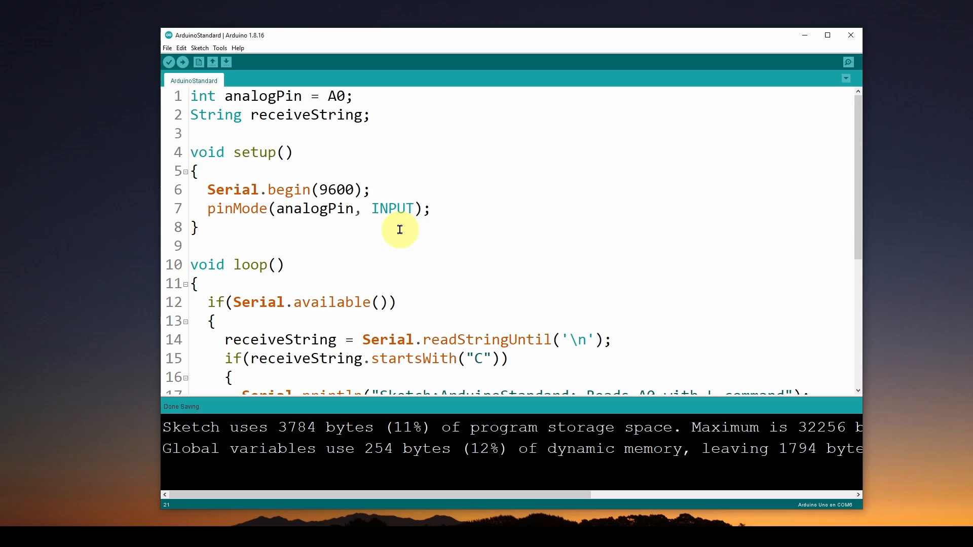
pyautogui.moveTo(424, 246)
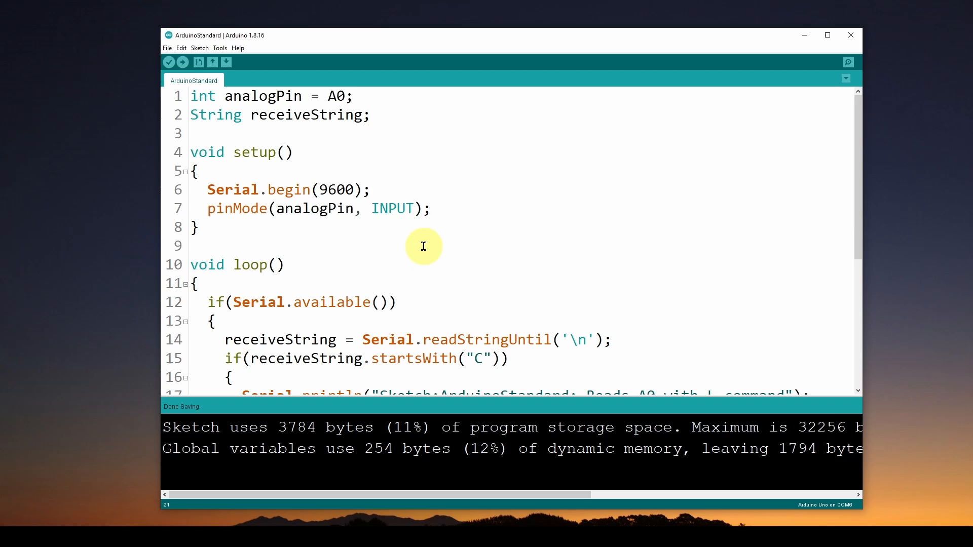
pyautogui.scroll(-3)
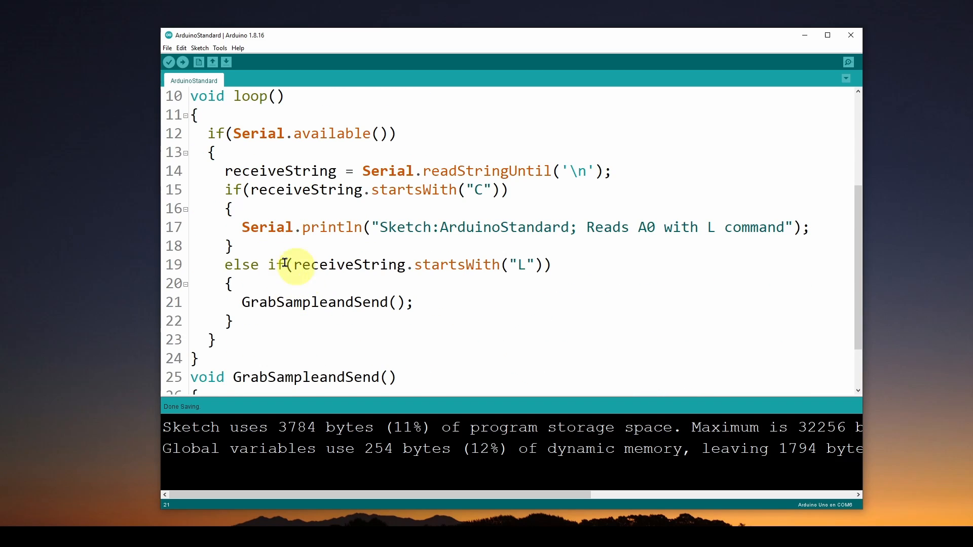
pyautogui.moveTo(294, 290)
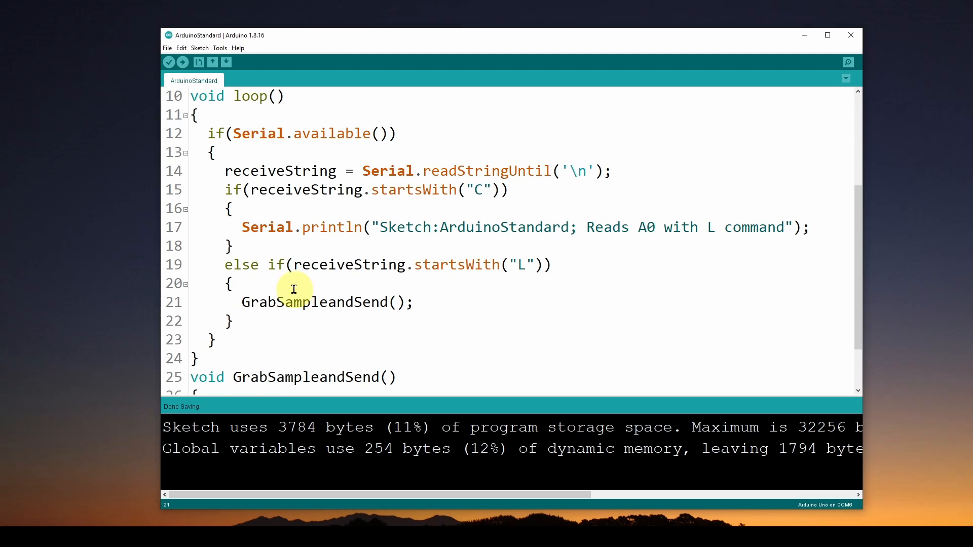
pyautogui.moveTo(366, 266)
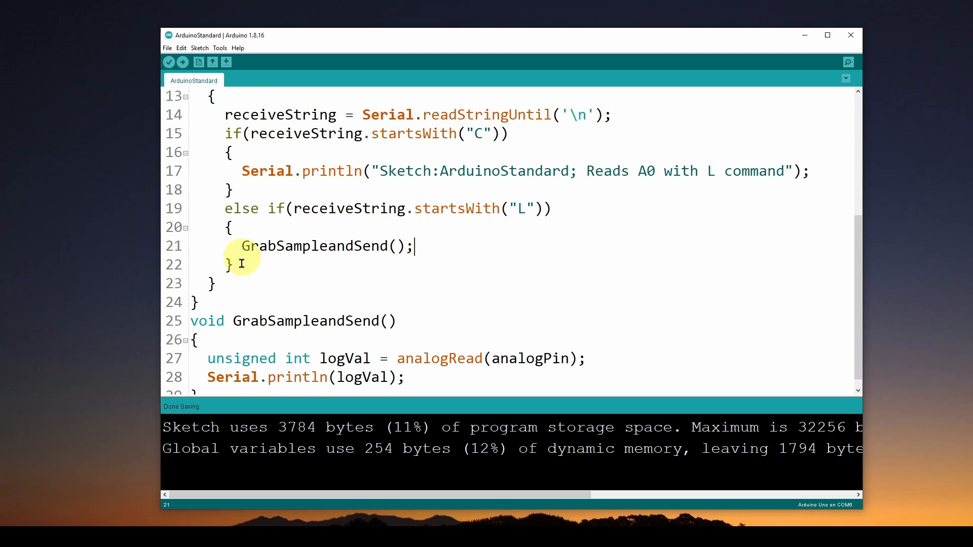
pyautogui.moveTo(259, 128)
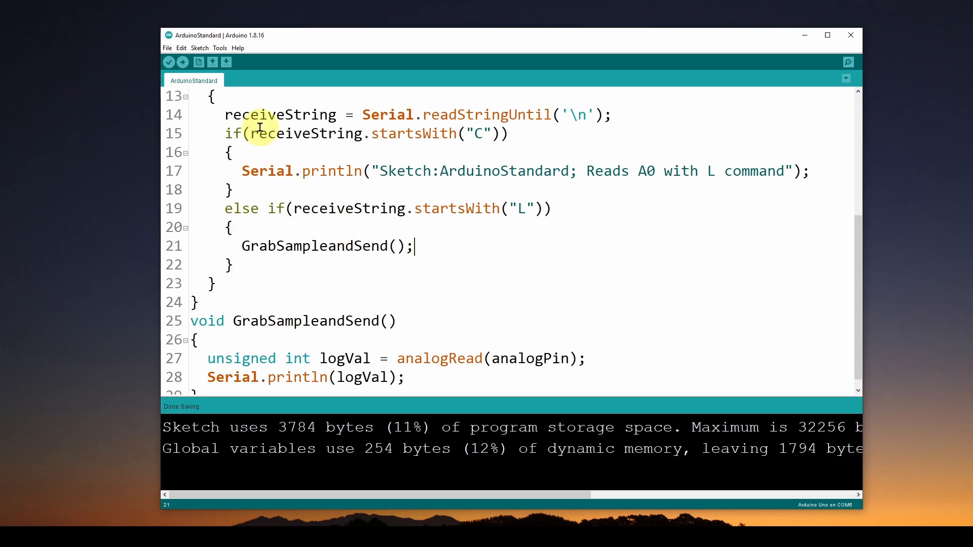
pyautogui.scroll(3)
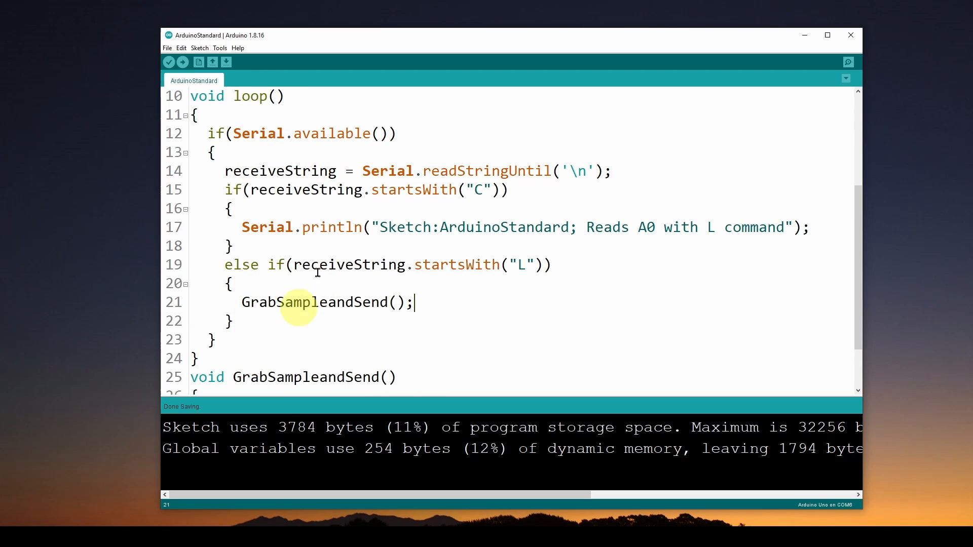
pyautogui.moveTo(492, 214)
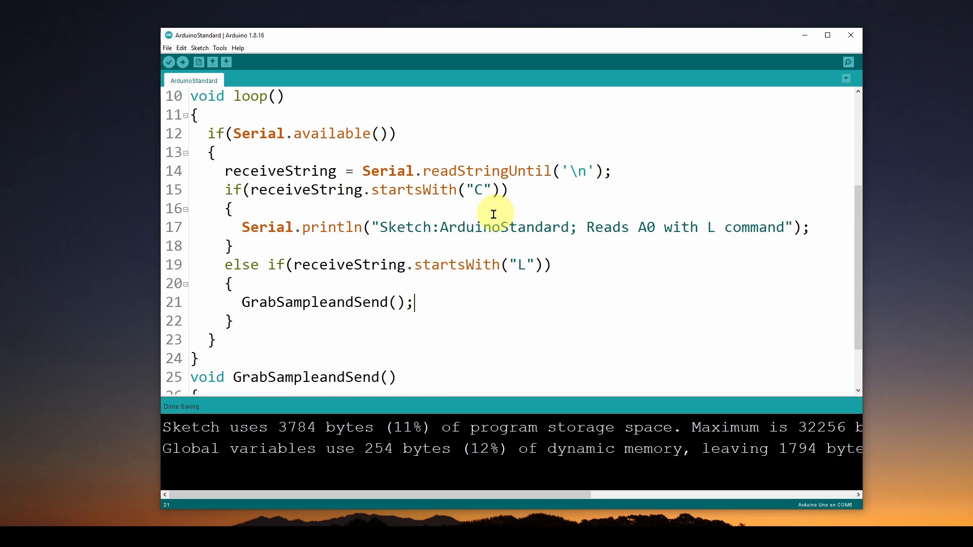
pyautogui.scroll(-3)
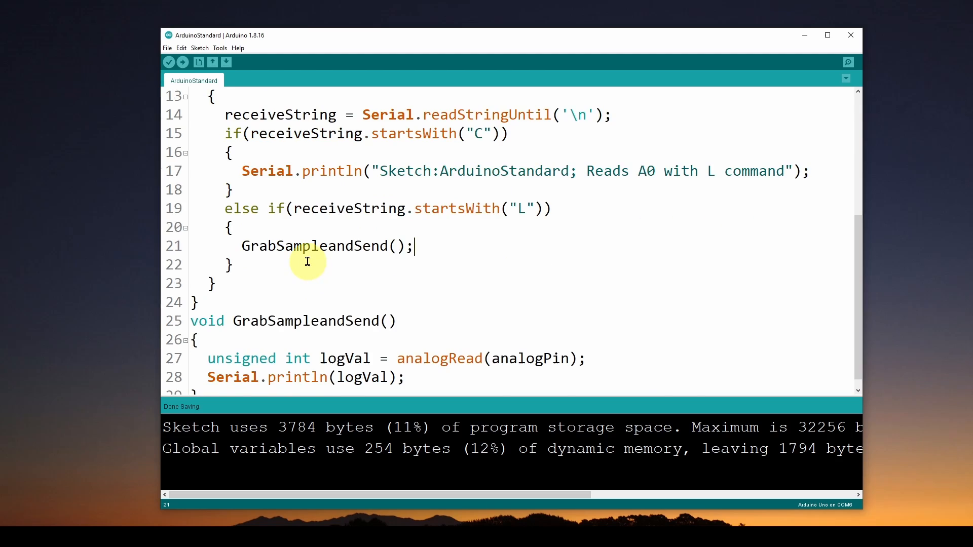
pyautogui.scroll(3)
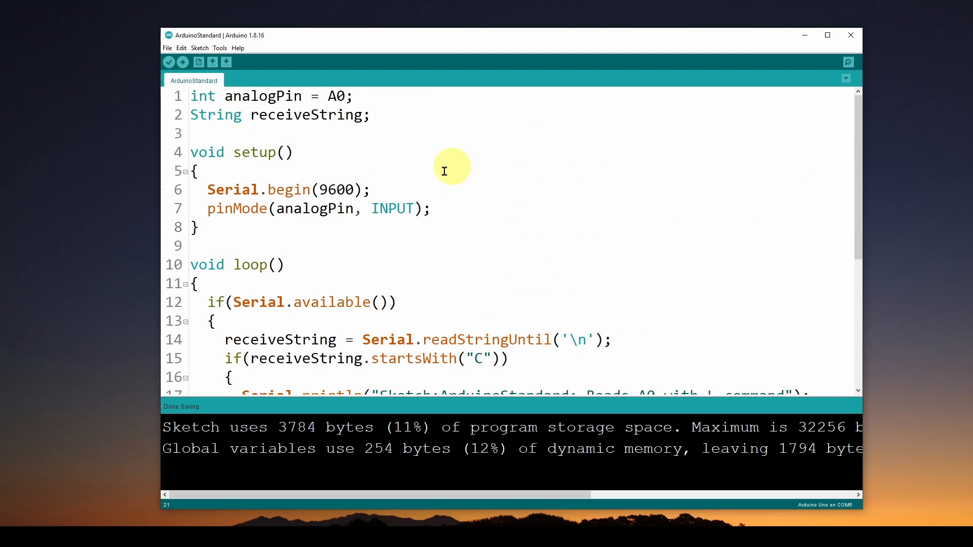
pyautogui.moveTo(446, 192)
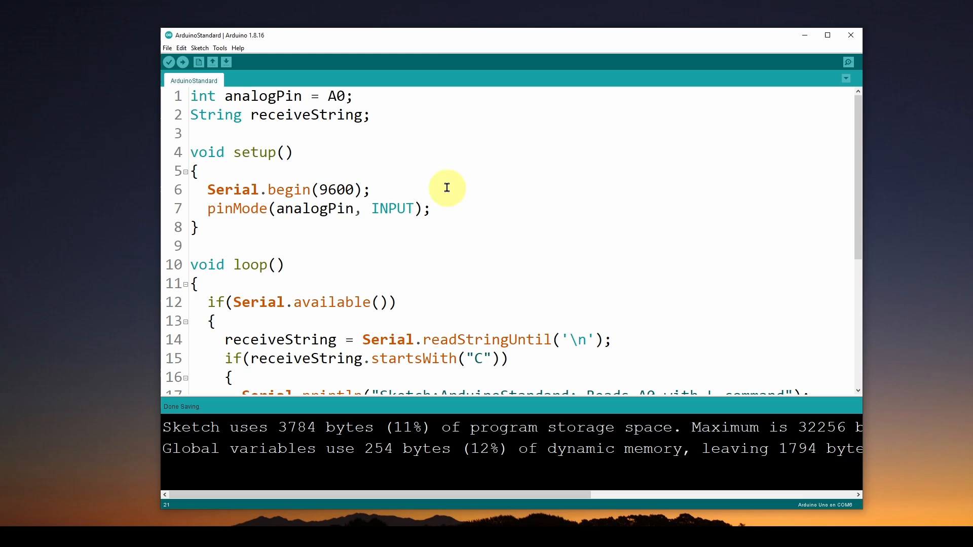
pyautogui.moveTo(446, 188)
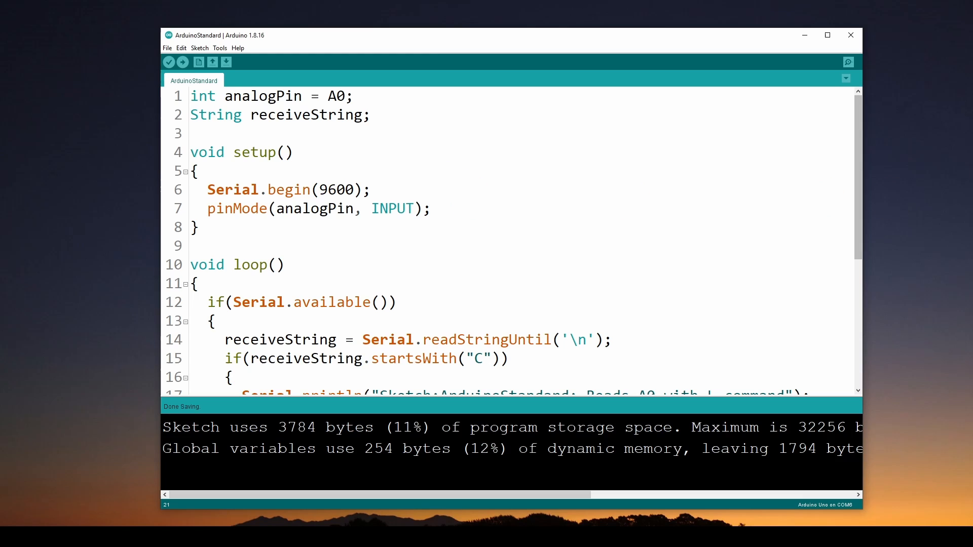
pyautogui.moveTo(504, 189)
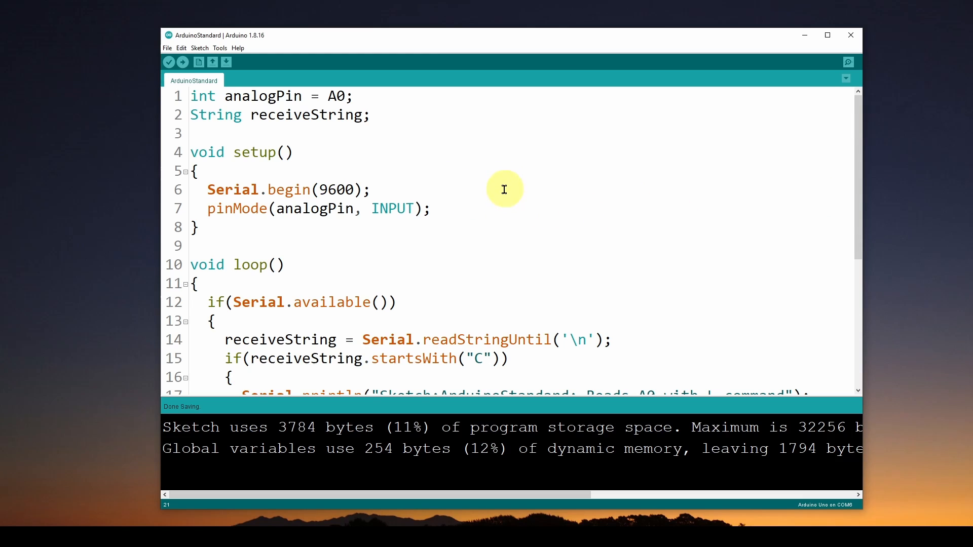
pyautogui.moveTo(503, 183)
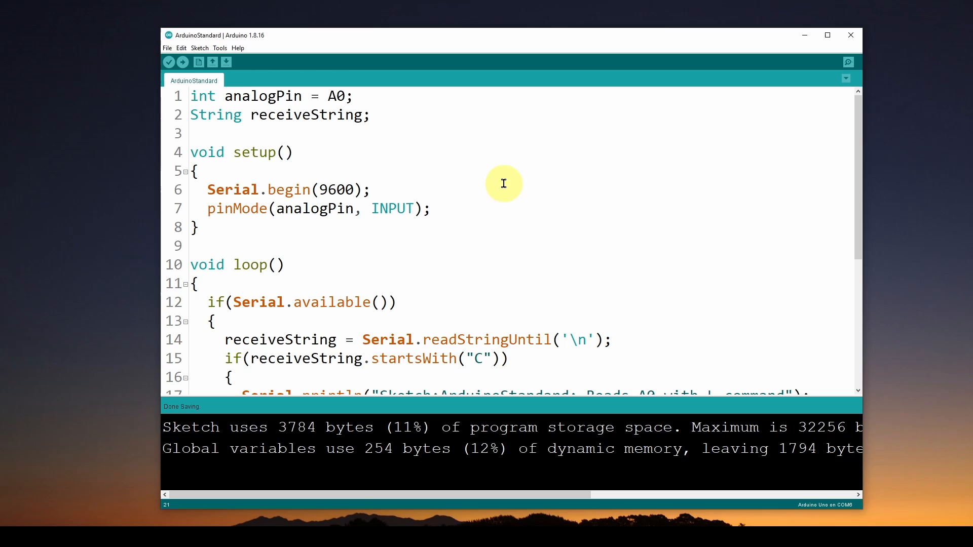
pyautogui.moveTo(466, 242)
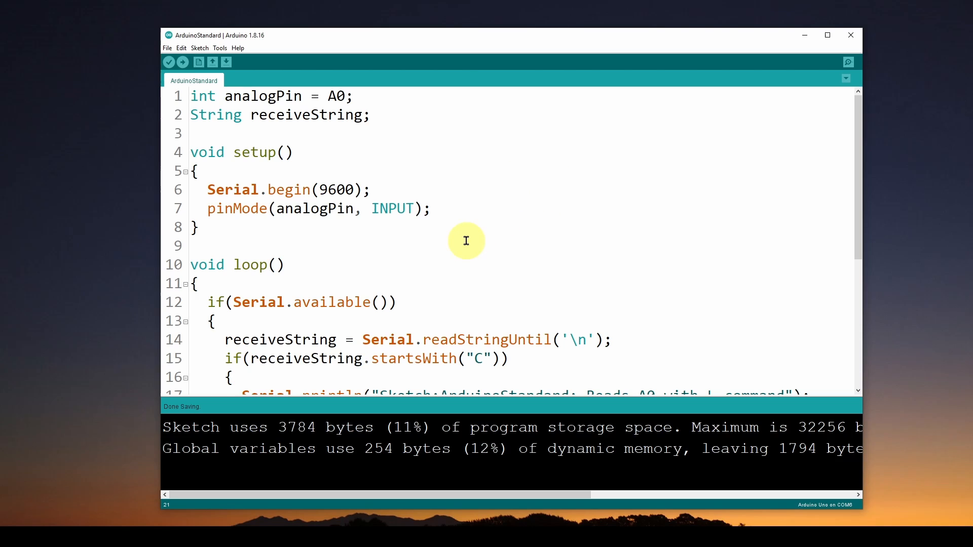
pyautogui.moveTo(466, 241)
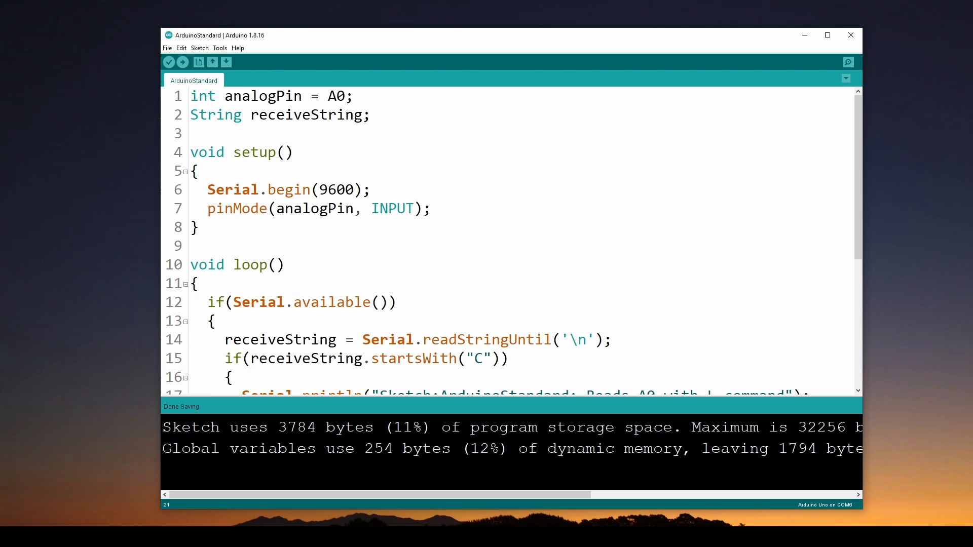